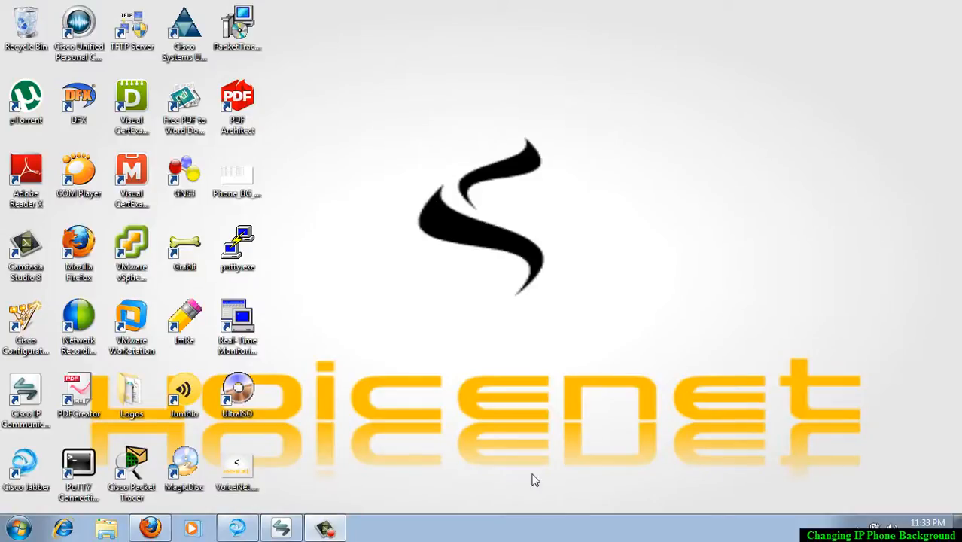
# Launch the IP Communicator softphone and let extension 1006 register with its current background.
pyautogui.click(282, 527)
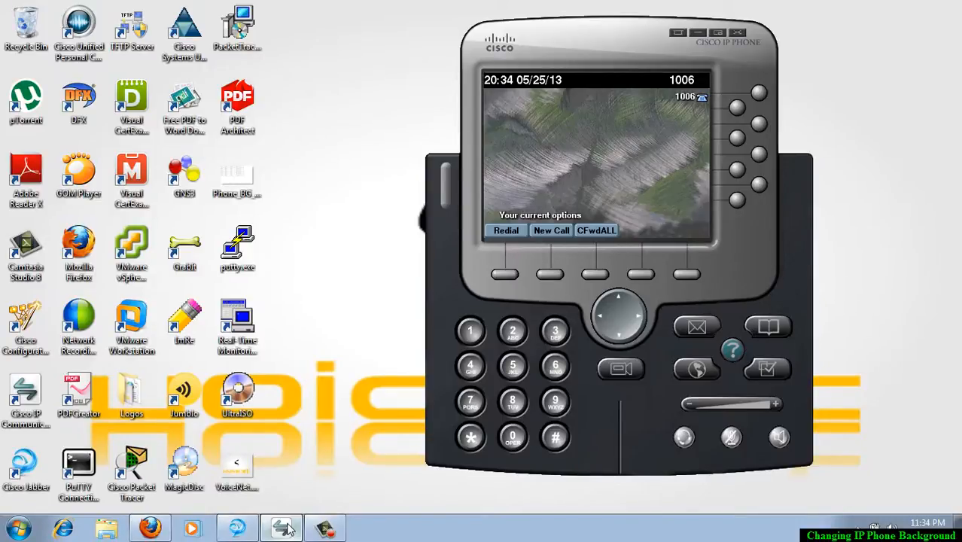
pyautogui.click(132, 394)
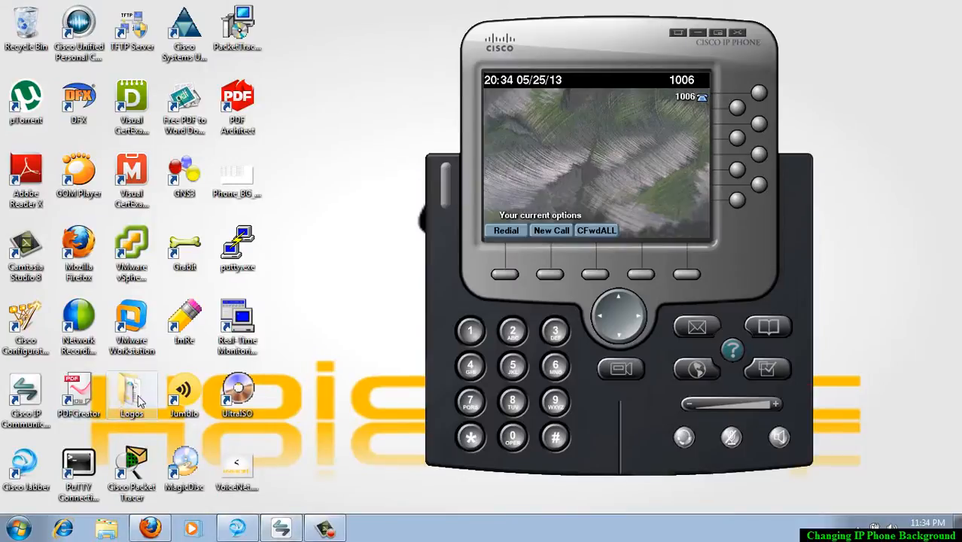
pyautogui.doubleClick(131, 394)
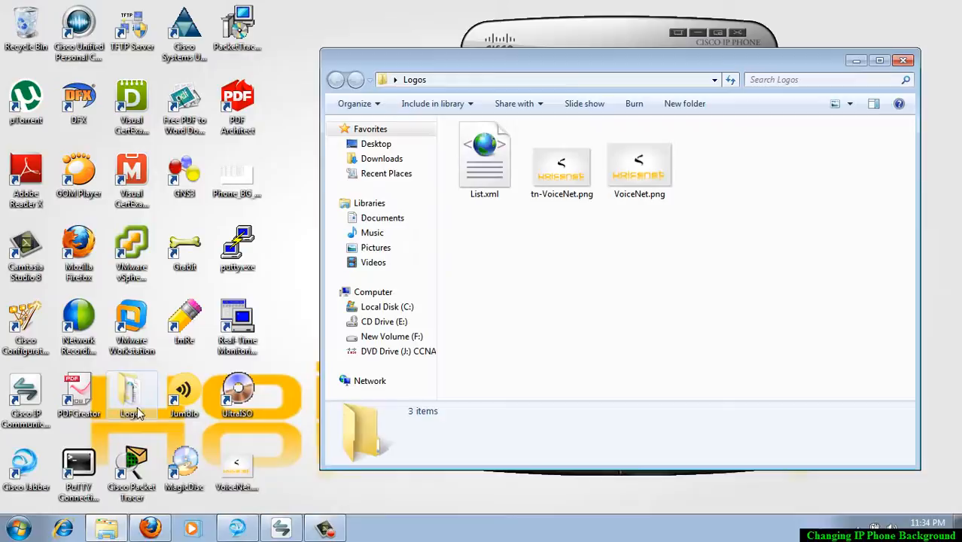
pyautogui.moveTo(461, 259)
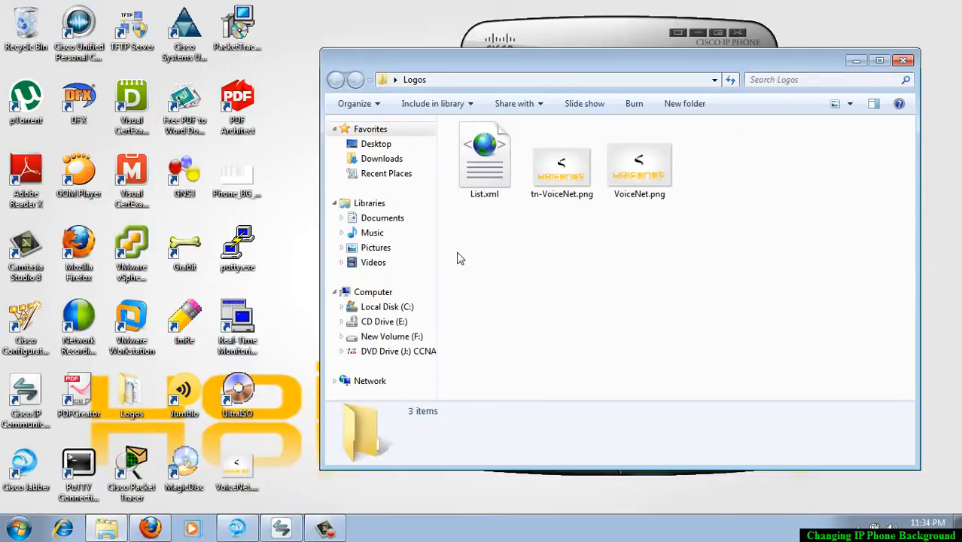
pyautogui.click(561, 159)
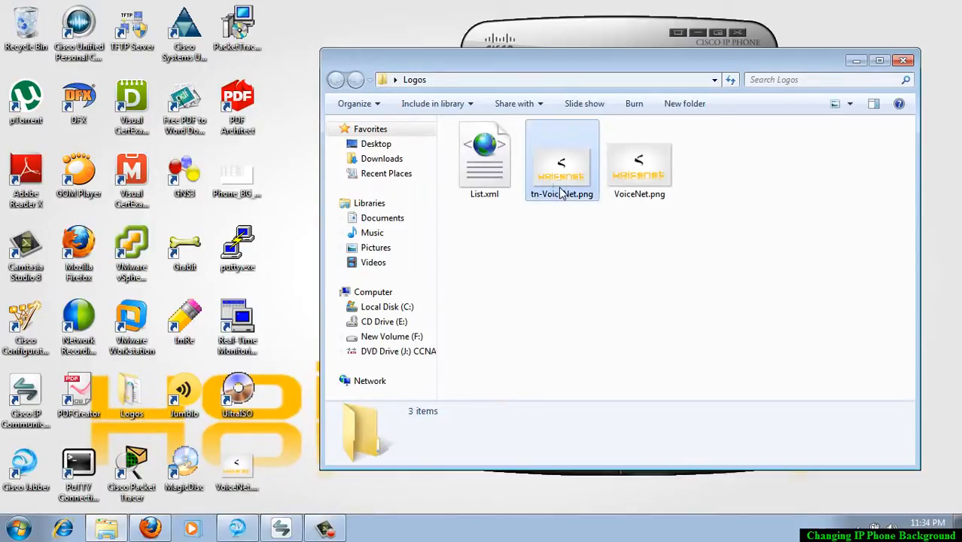
pyautogui.click(561, 159)
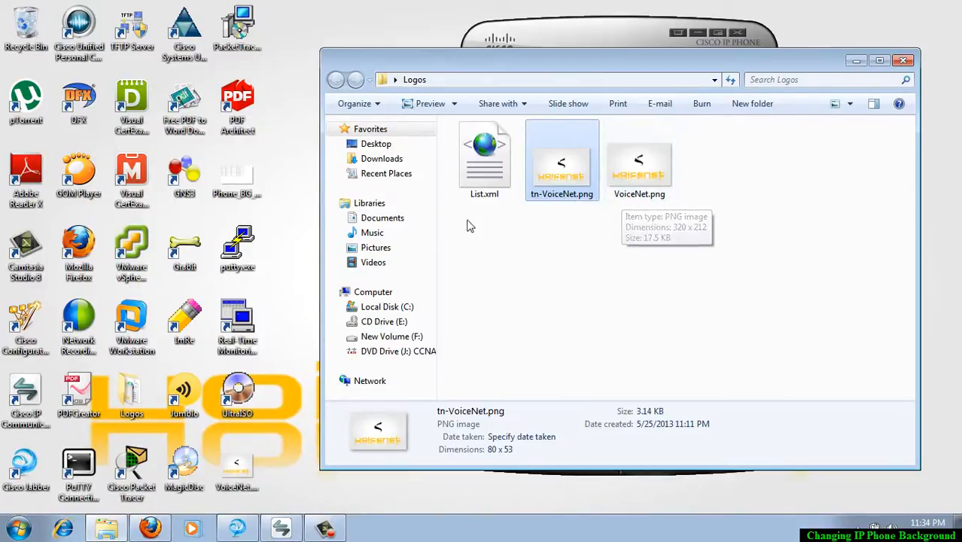
pyautogui.click(484, 158)
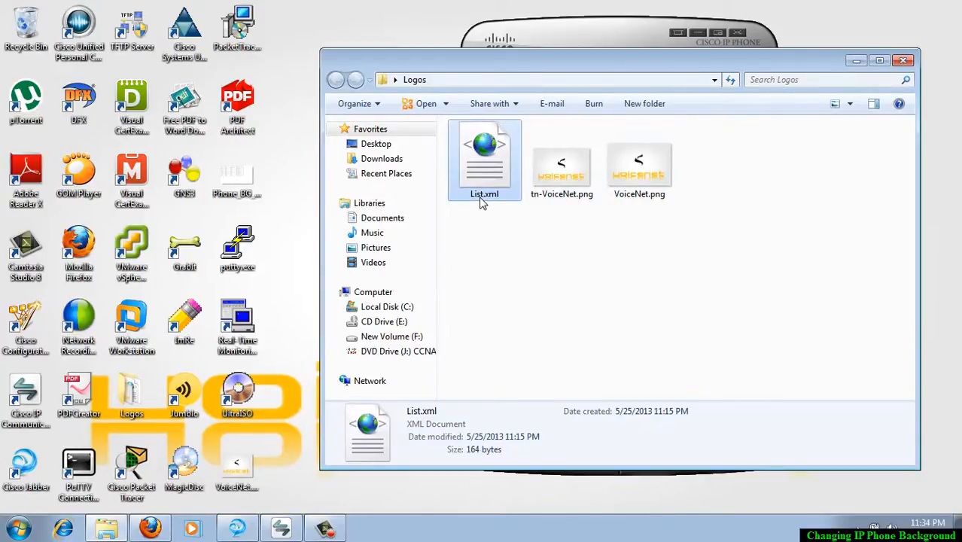
pyautogui.click(562, 163)
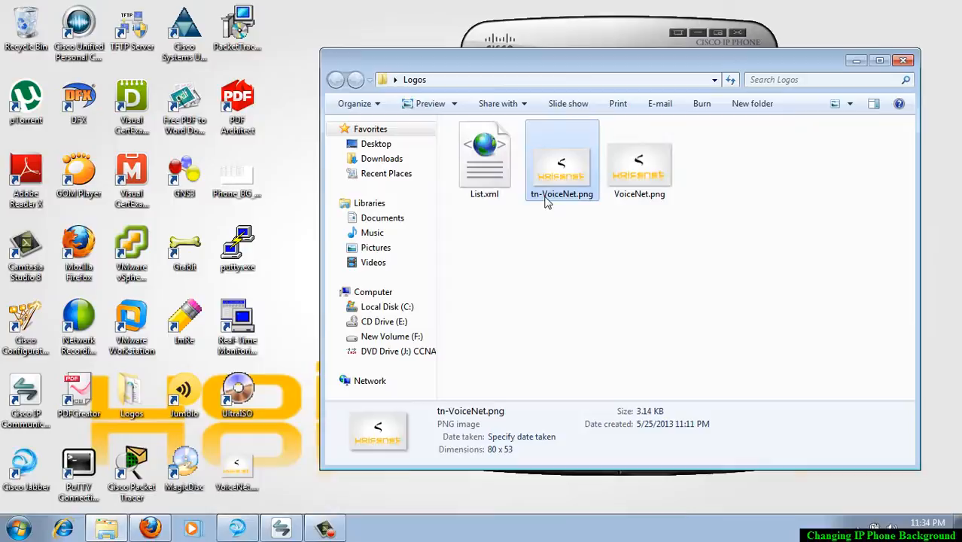
pyautogui.moveTo(562, 194)
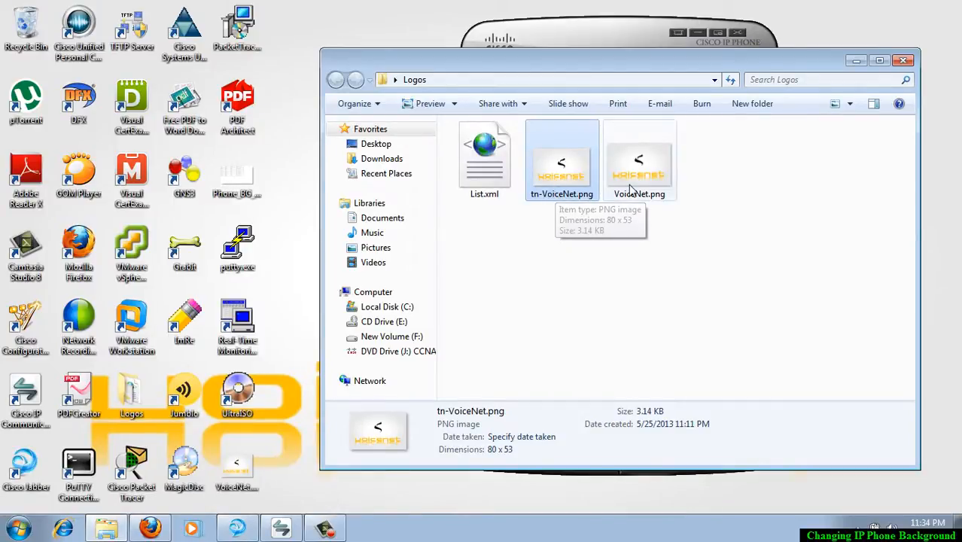
pyautogui.click(638, 158)
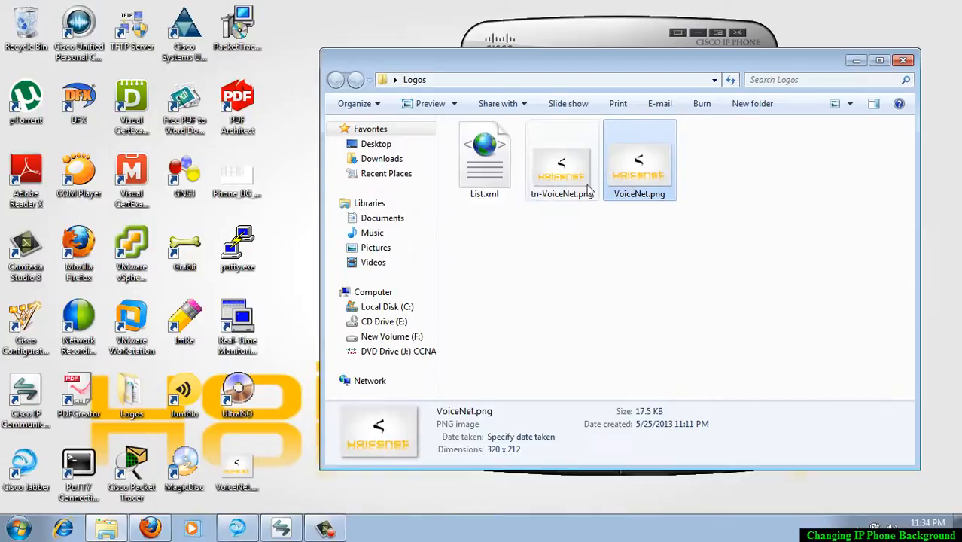
pyautogui.click(561, 158)
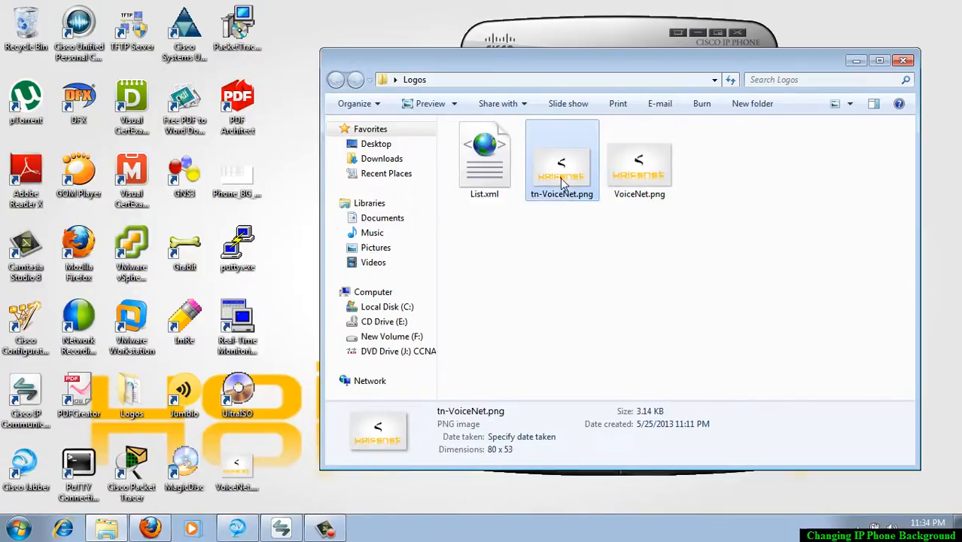
pyautogui.moveTo(502, 459)
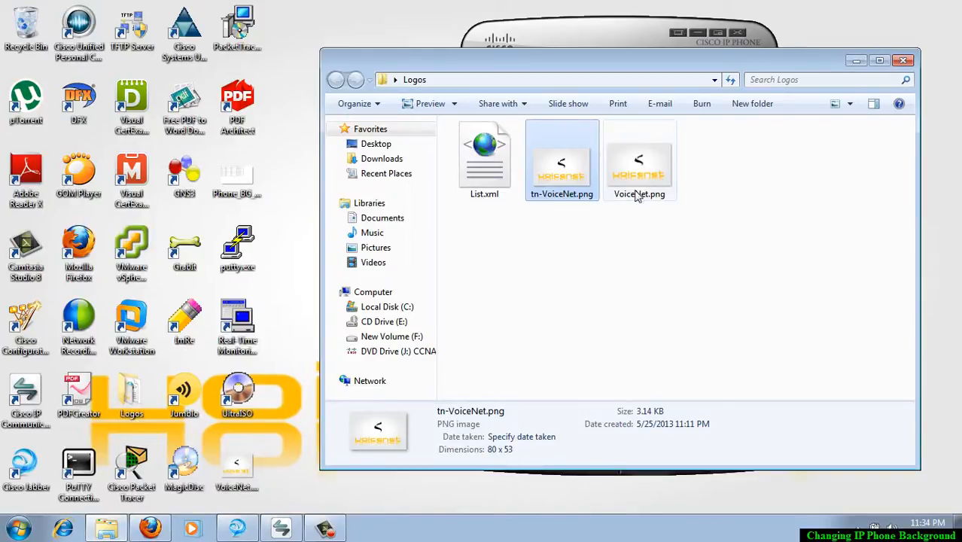
pyautogui.click(638, 162)
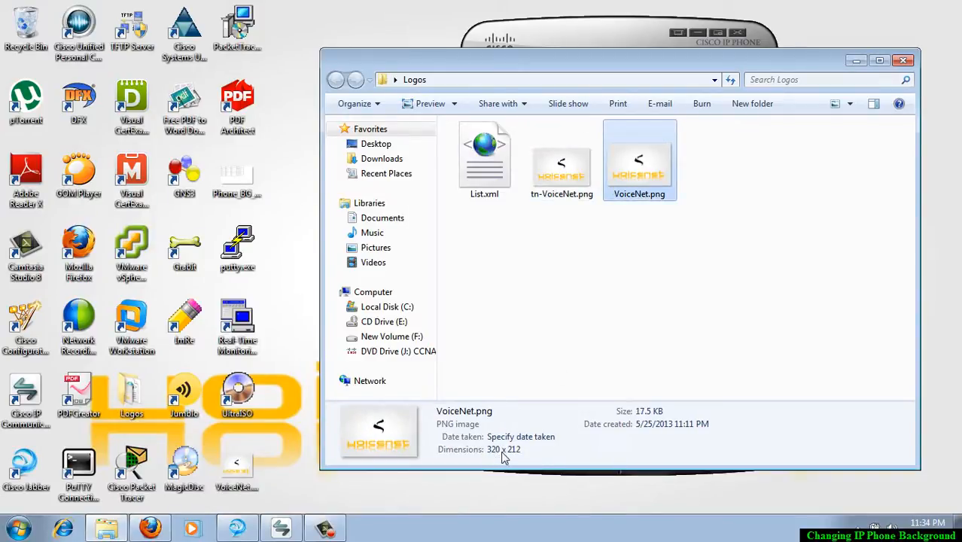
pyautogui.moveTo(517, 457)
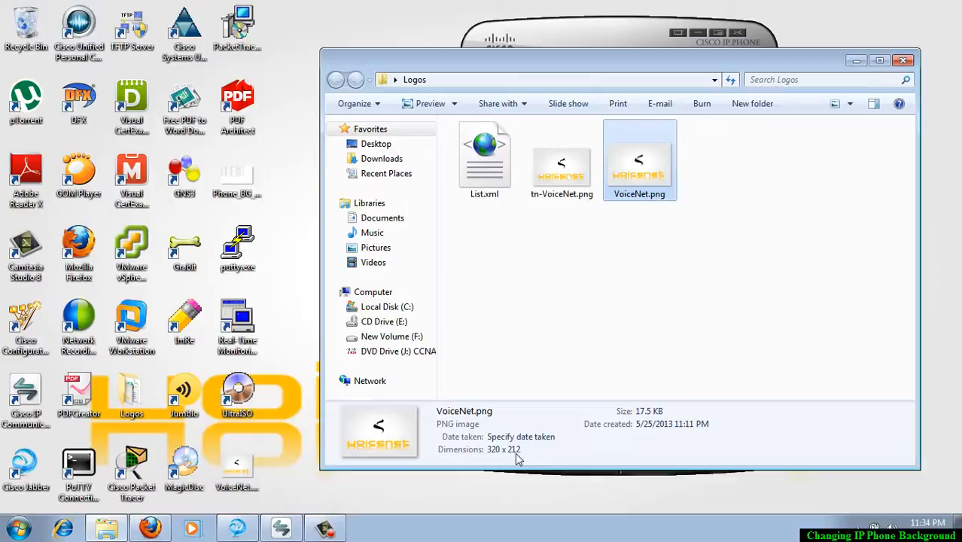
pyautogui.click(903, 60)
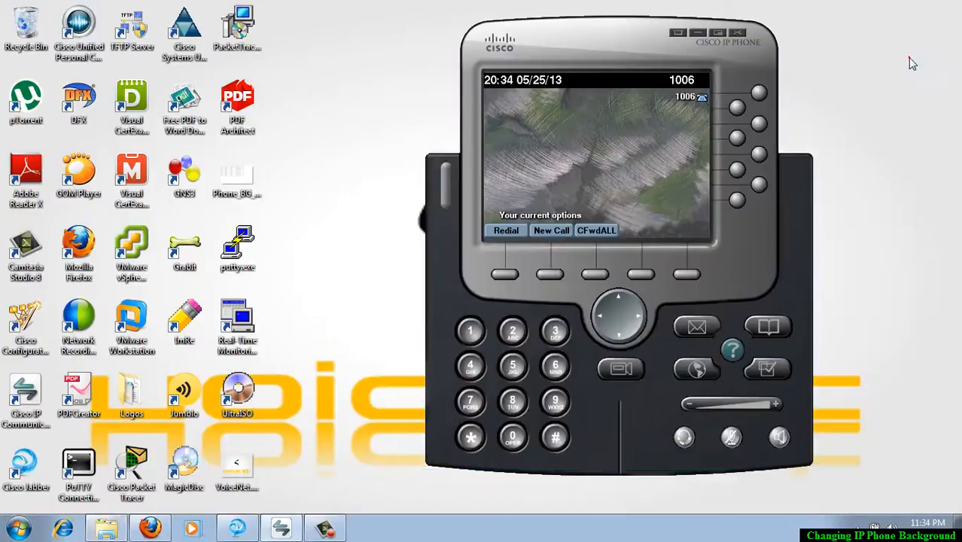
# Open Phone_BG_table.png from the desktop in Windows Photo Viewer.
pyautogui.click(238, 179)
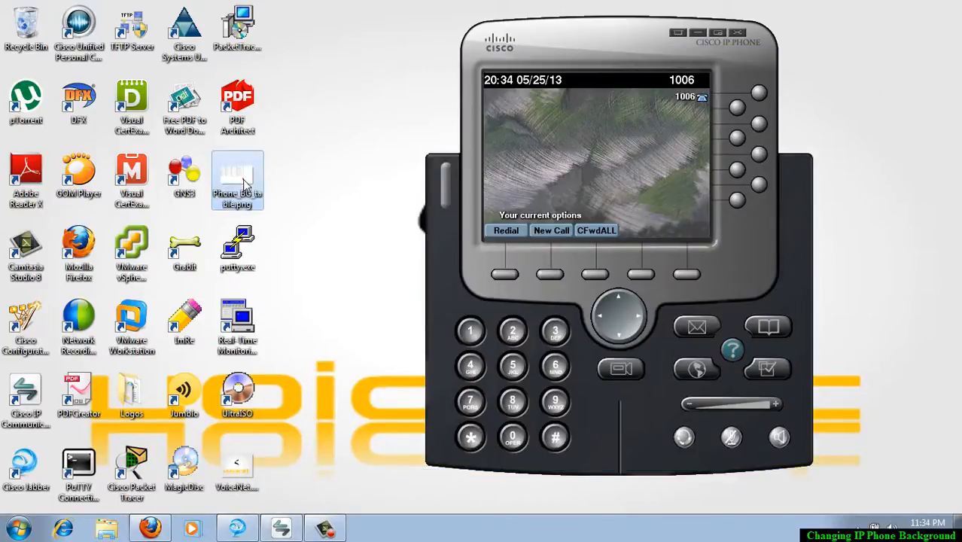
pyautogui.doubleClick(237, 177)
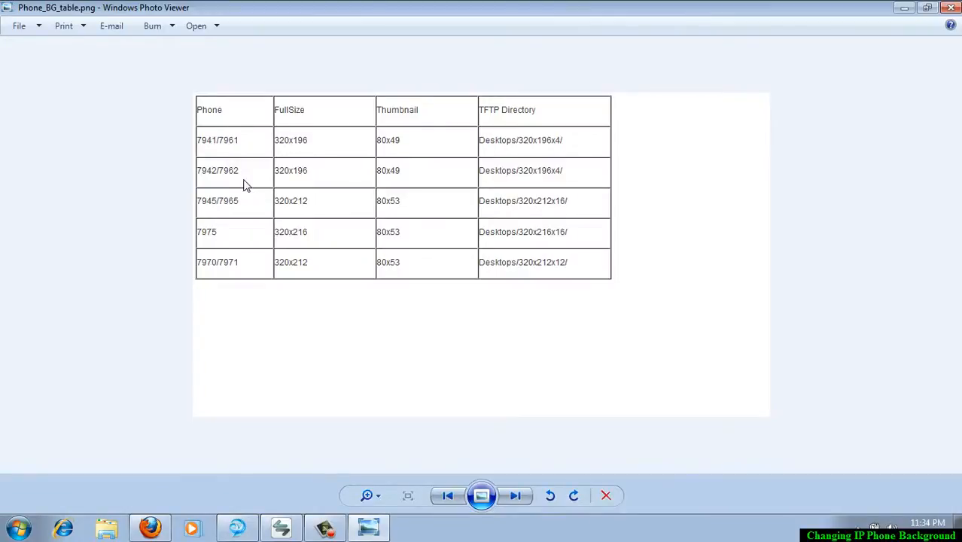
pyautogui.moveTo(213, 121)
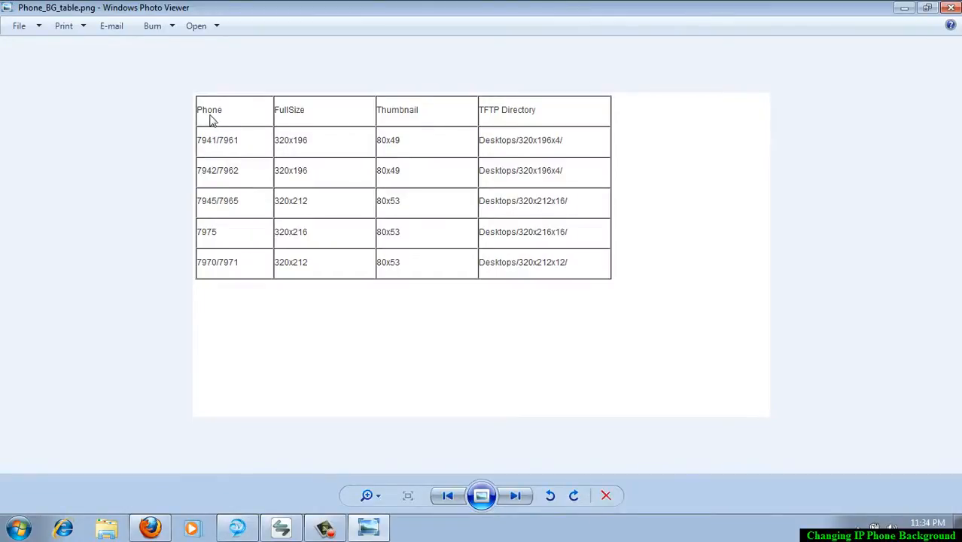
pyautogui.moveTo(295, 133)
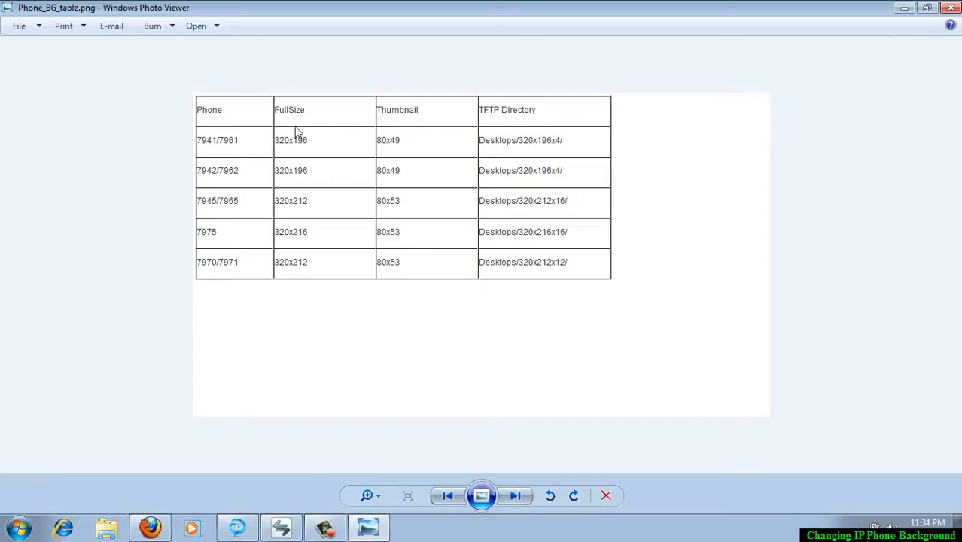
pyautogui.moveTo(296, 181)
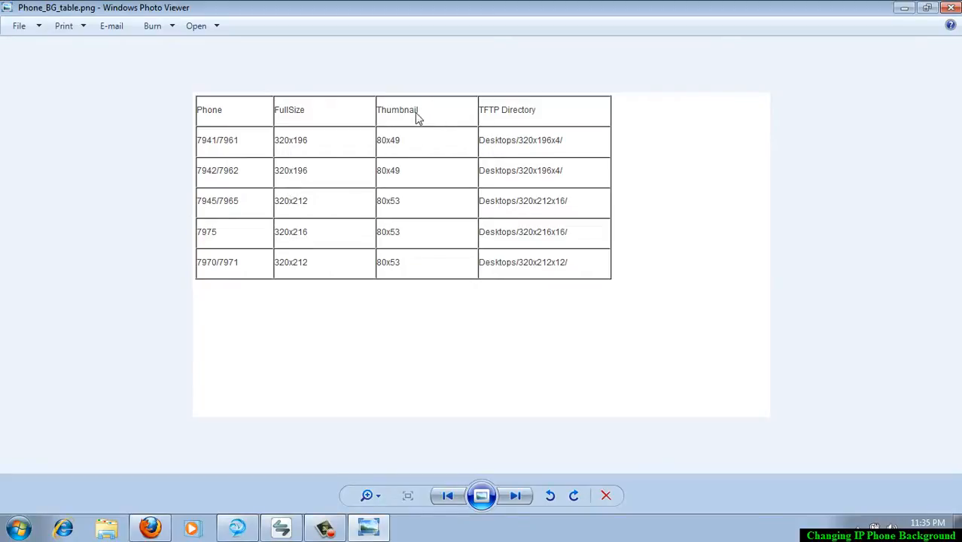
pyautogui.moveTo(418, 187)
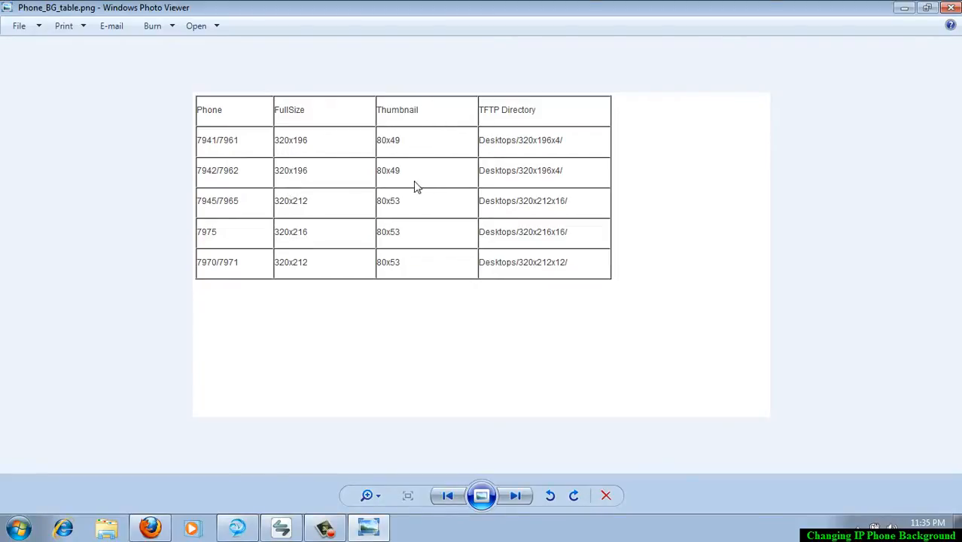
pyautogui.moveTo(503, 147)
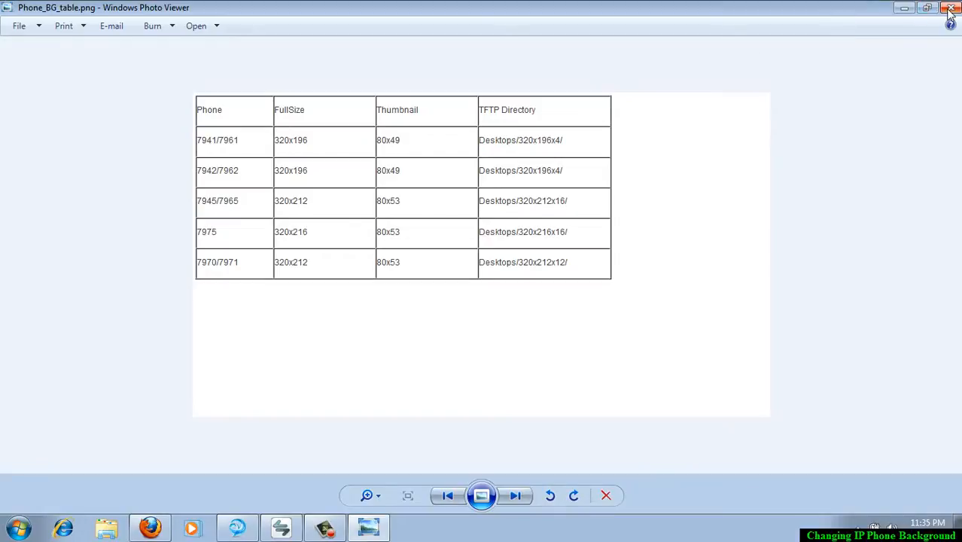
pyautogui.moveTo(527, 138)
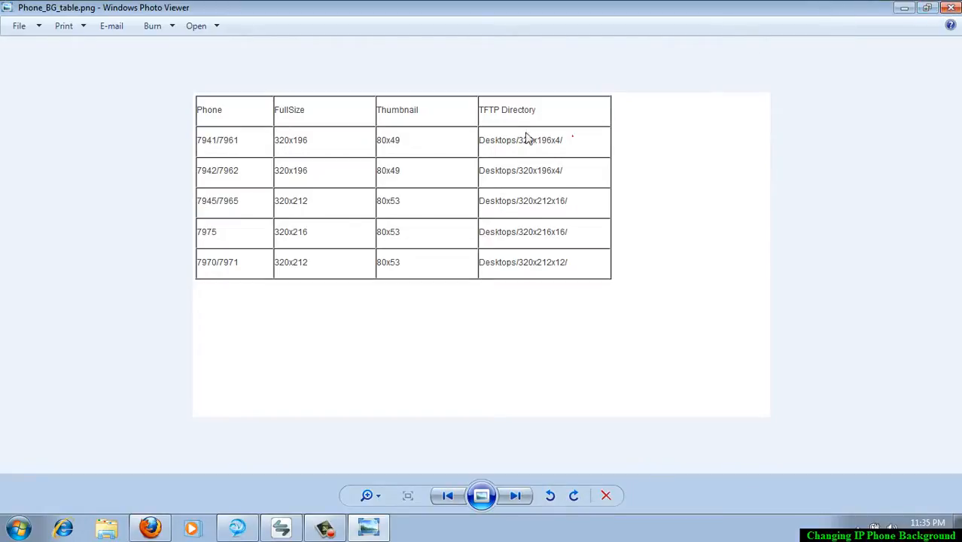
pyautogui.moveTo(304, 141)
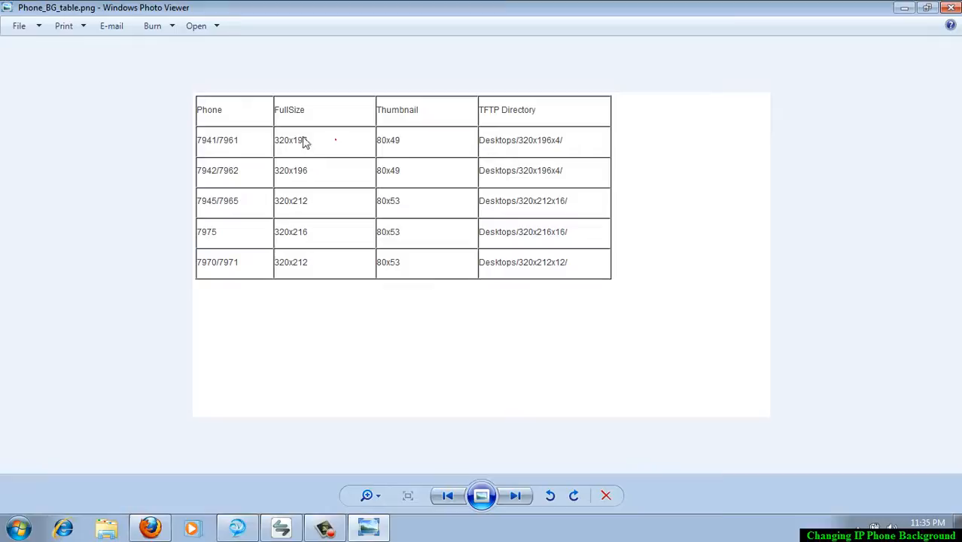
pyautogui.moveTo(433, 135)
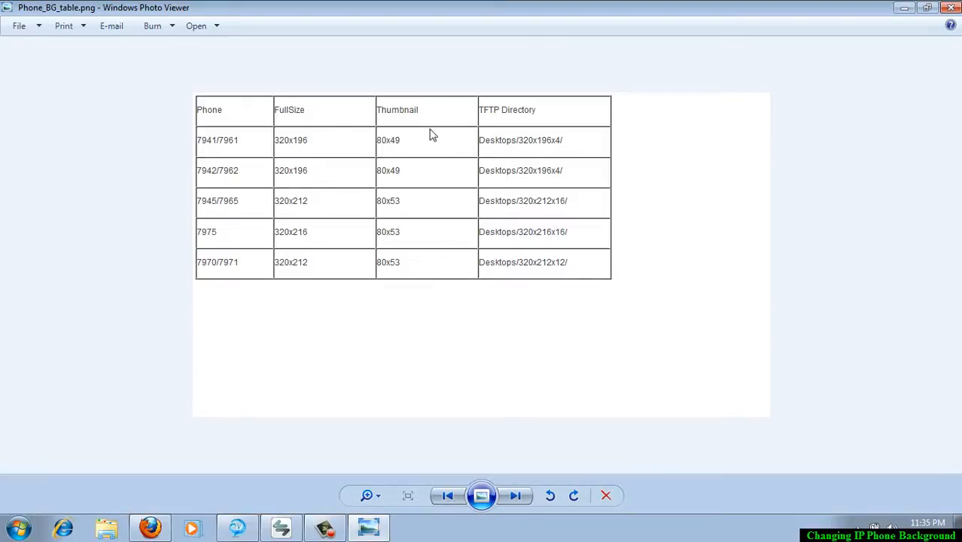
pyautogui.moveTo(539, 148)
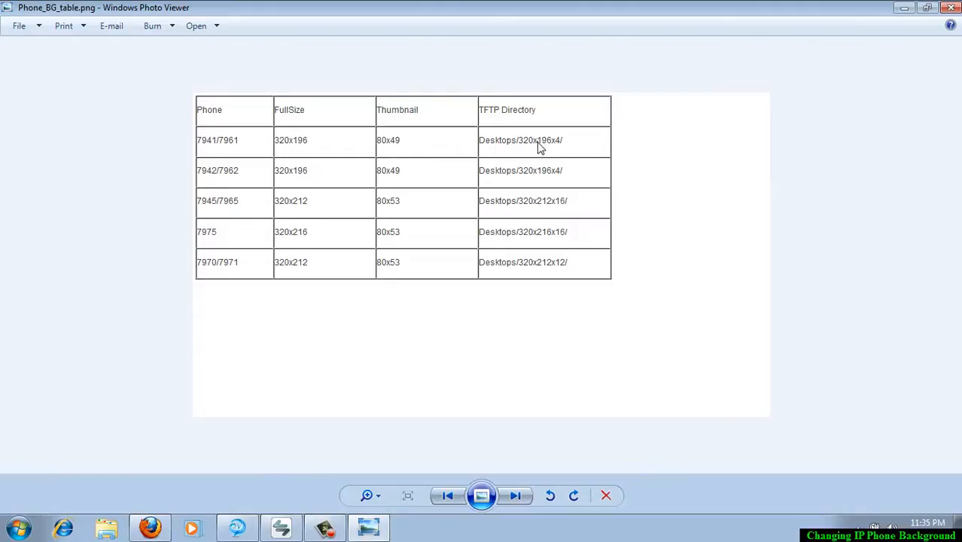
pyautogui.moveTo(544, 144)
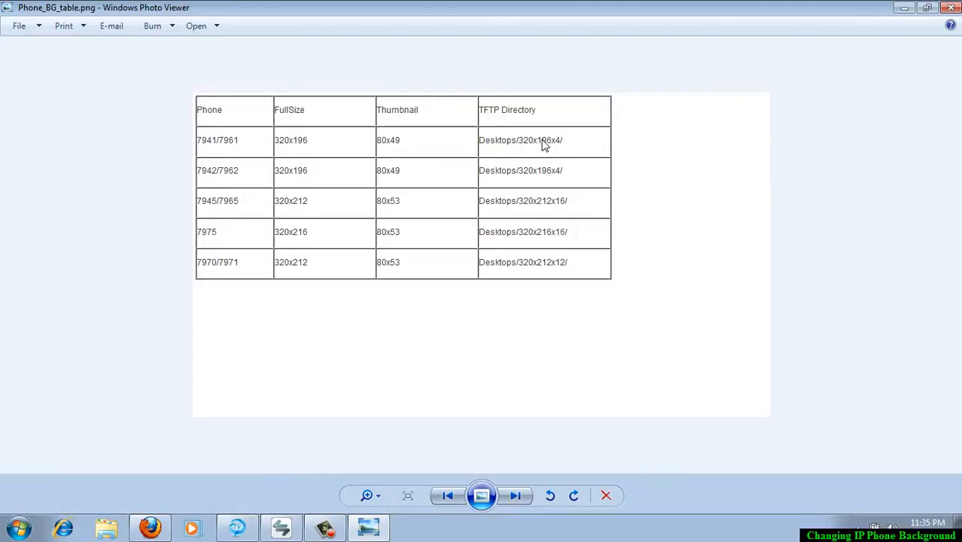
pyautogui.moveTo(547, 147)
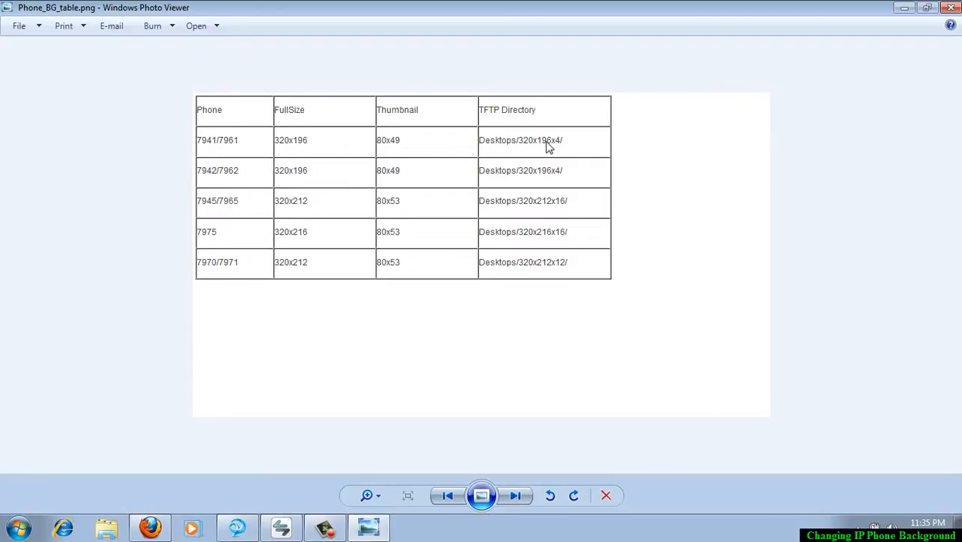
pyautogui.moveTo(949, 12)
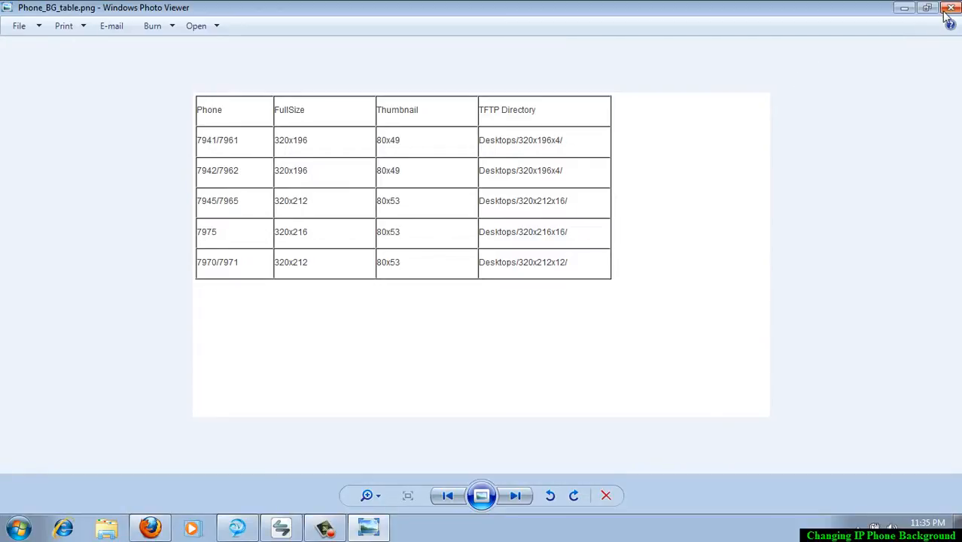
pyautogui.moveTo(950, 14)
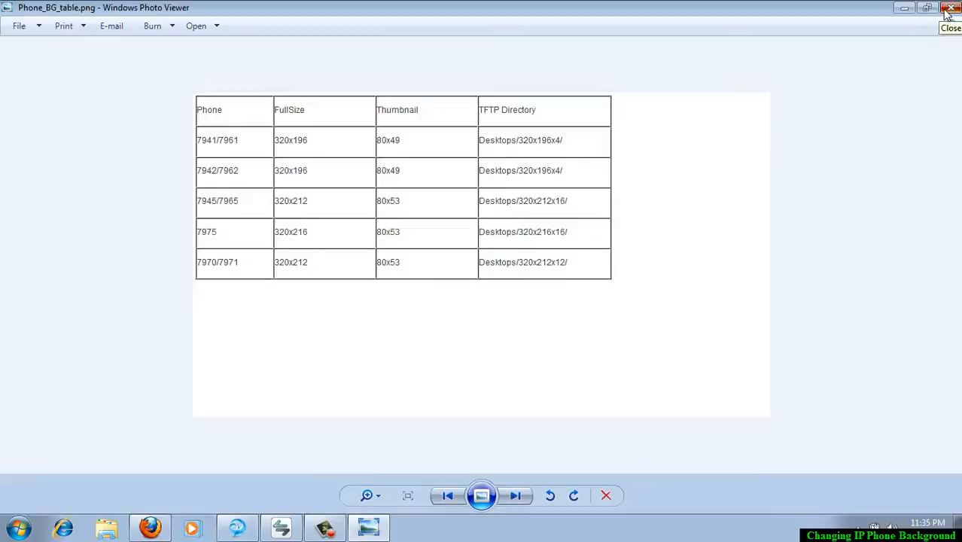
# Close the viewer and reopen Phone_BG_table.png to reread the 320x212 row and TFTP directory.
pyautogui.click(949, 9)
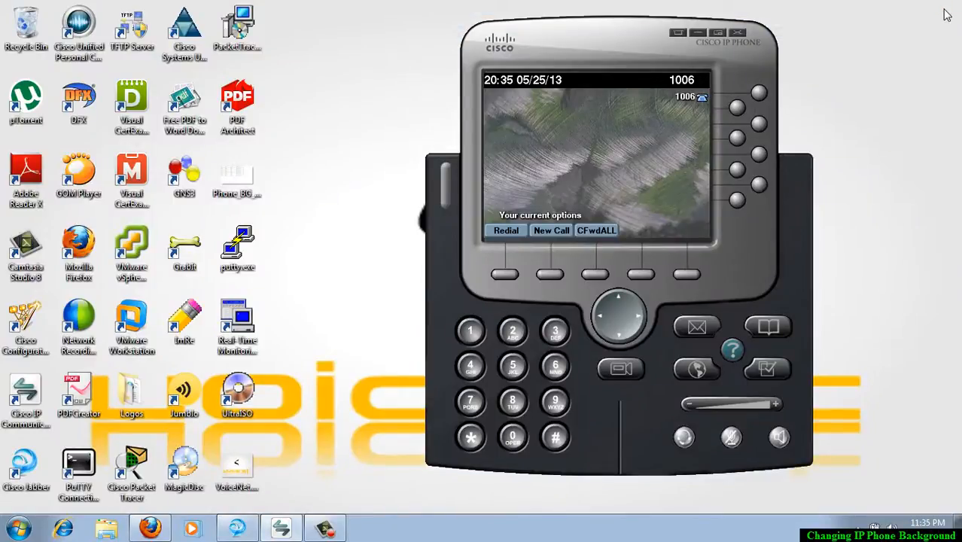
pyautogui.click(237, 178)
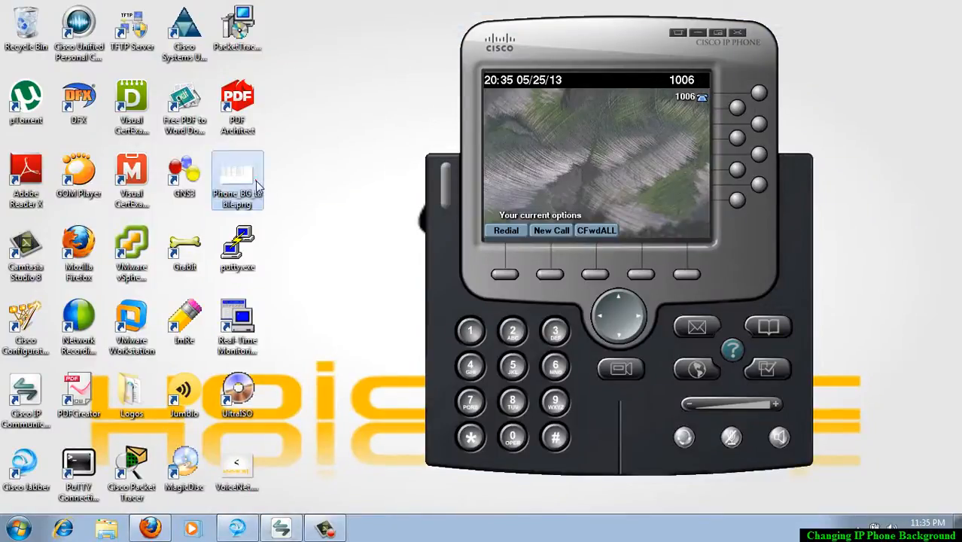
pyautogui.doubleClick(238, 180)
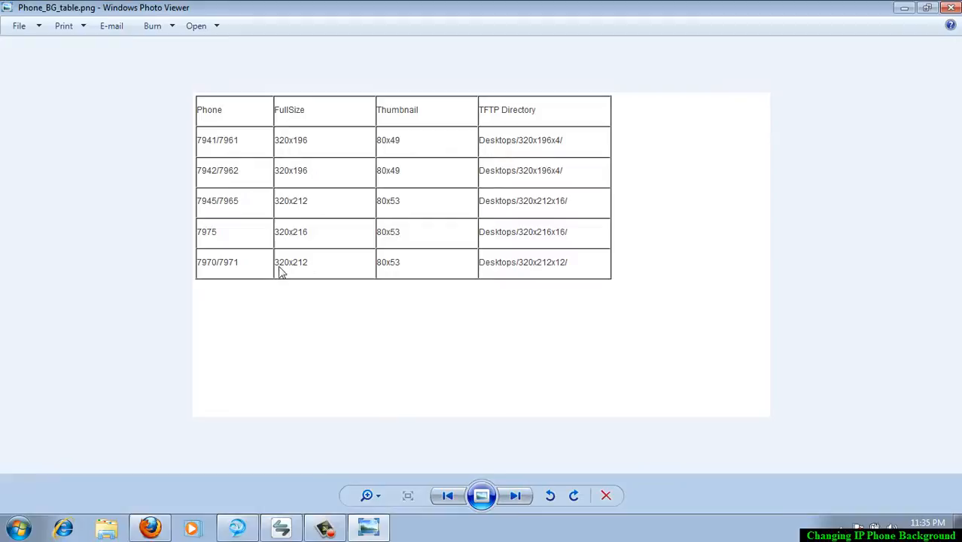
pyautogui.moveTo(289, 269)
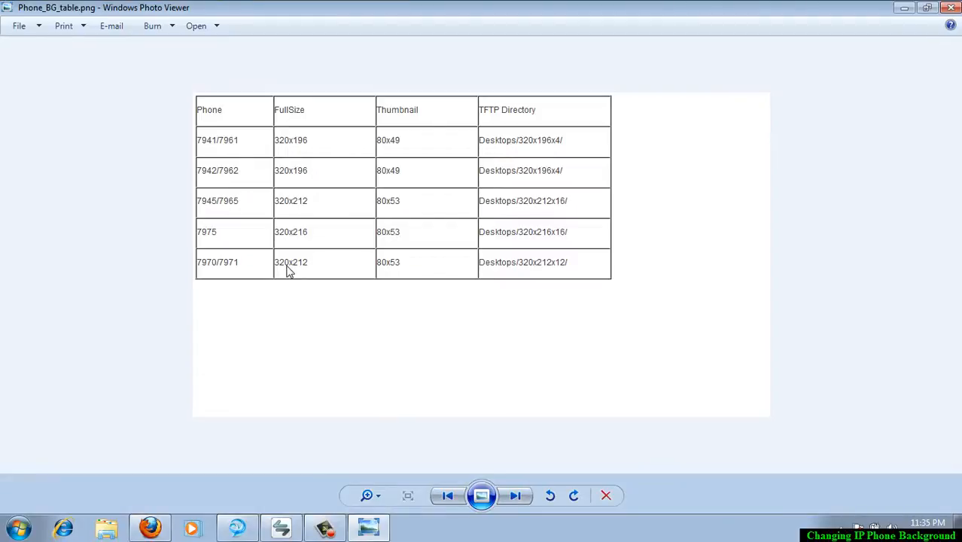
pyautogui.moveTo(400, 262)
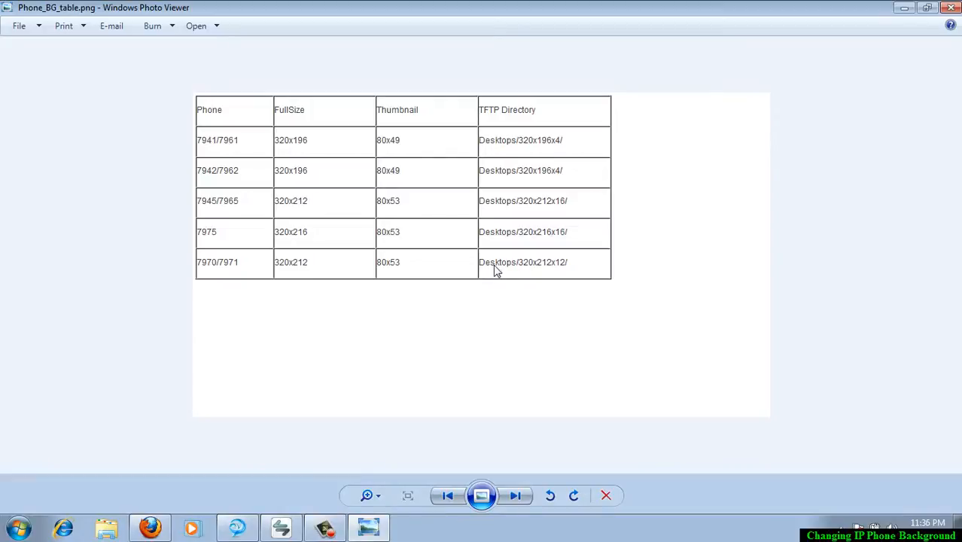
pyautogui.moveTo(543, 270)
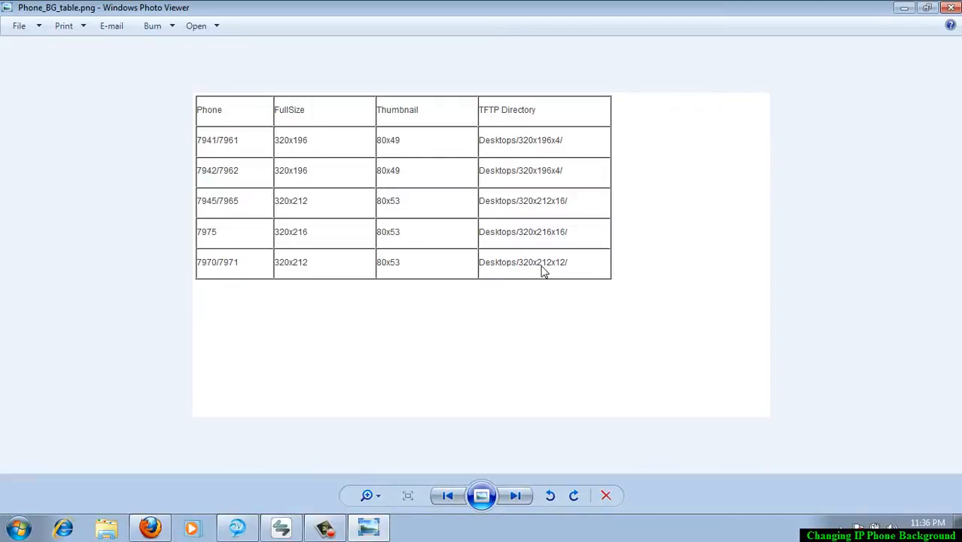
pyautogui.moveTo(894, 53)
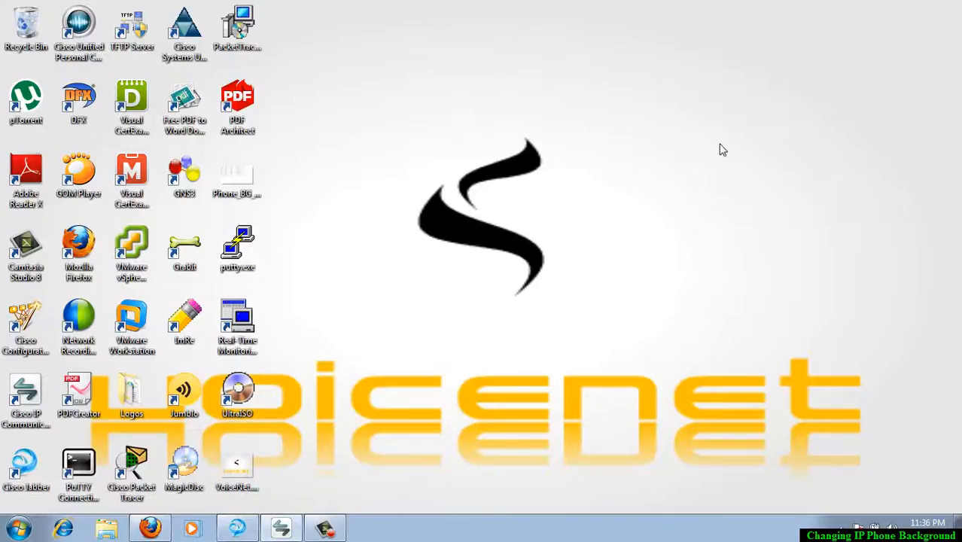
pyautogui.moveTo(524, 188)
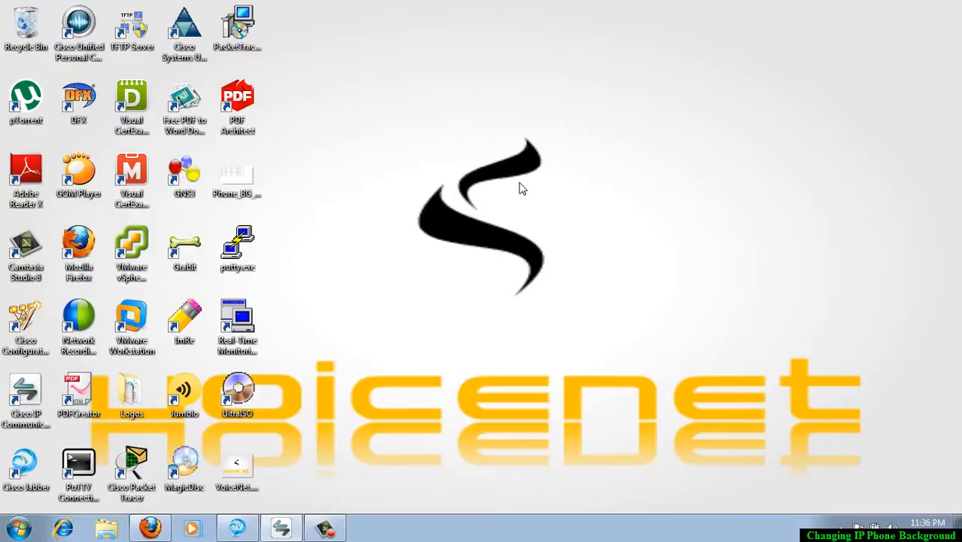
pyautogui.moveTo(304, 278)
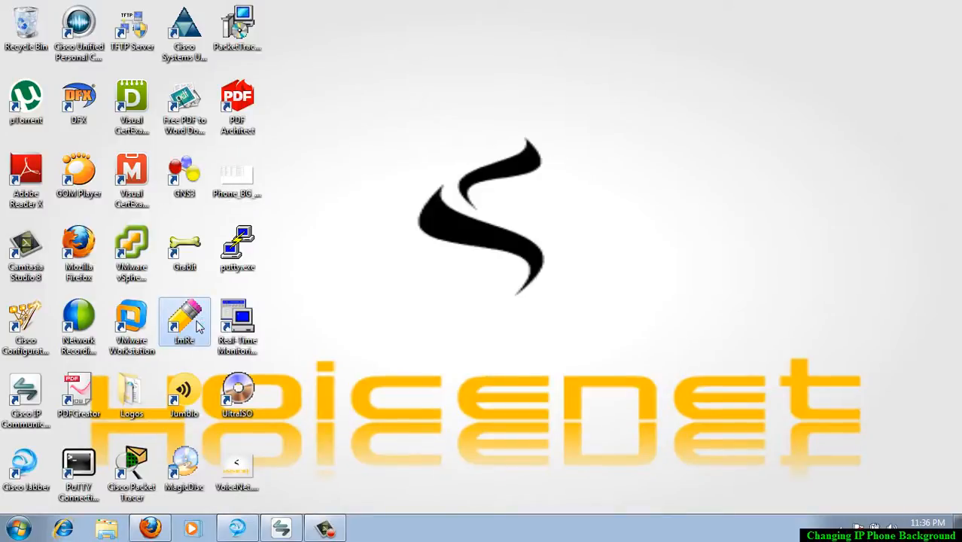
pyautogui.doubleClick(184, 316)
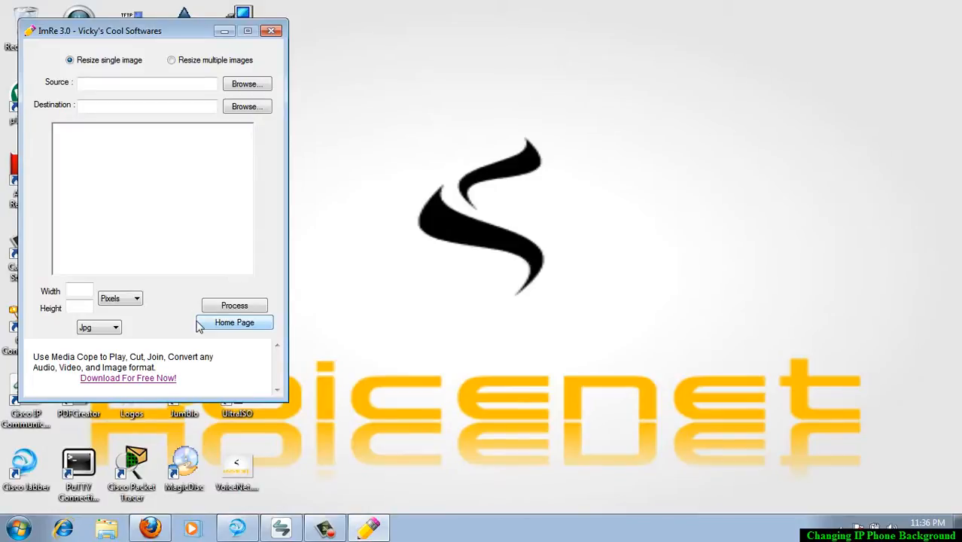
pyautogui.click(115, 326)
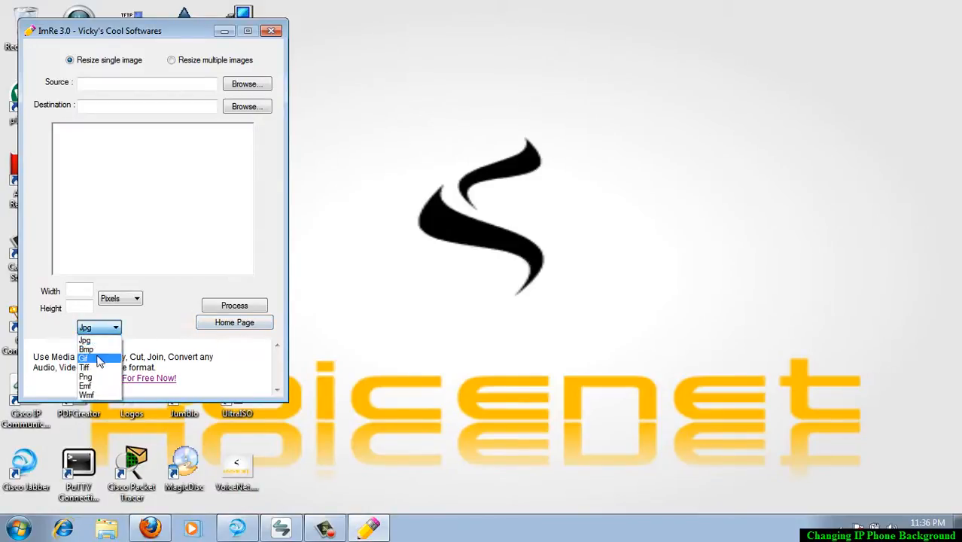
pyautogui.moveTo(91, 367)
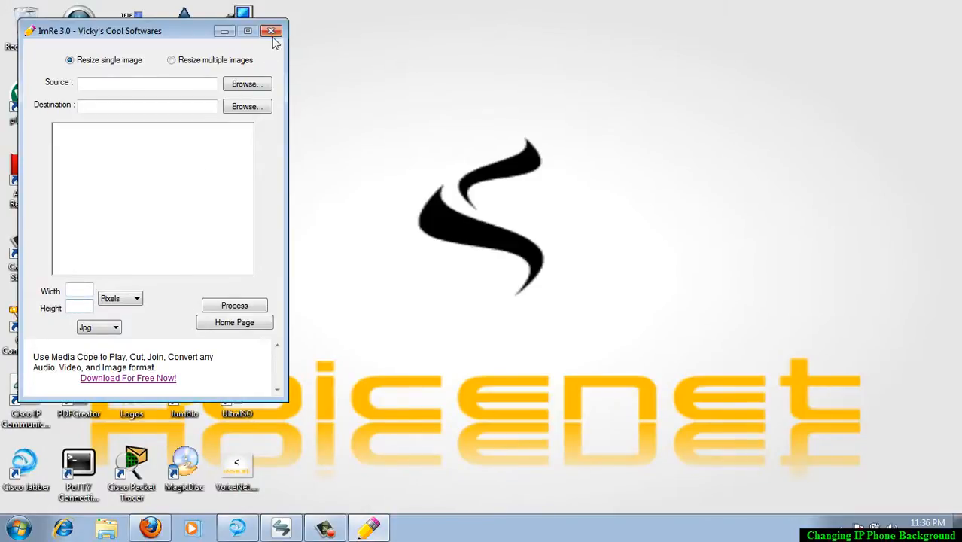
pyautogui.click(271, 31)
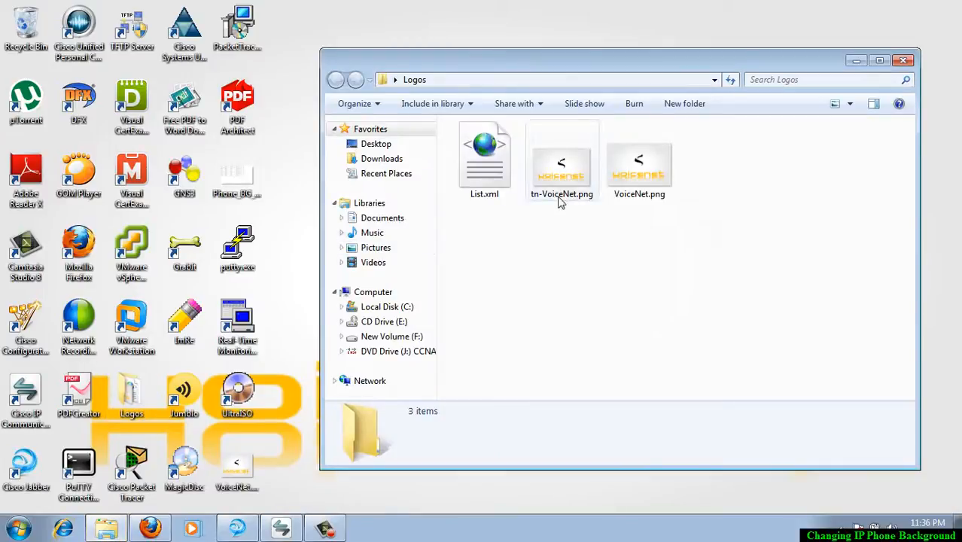
# Check the dimensions of tn-VoiceNet.png and VoiceNet.png in the Logos folder details pane.
pyautogui.click(561, 158)
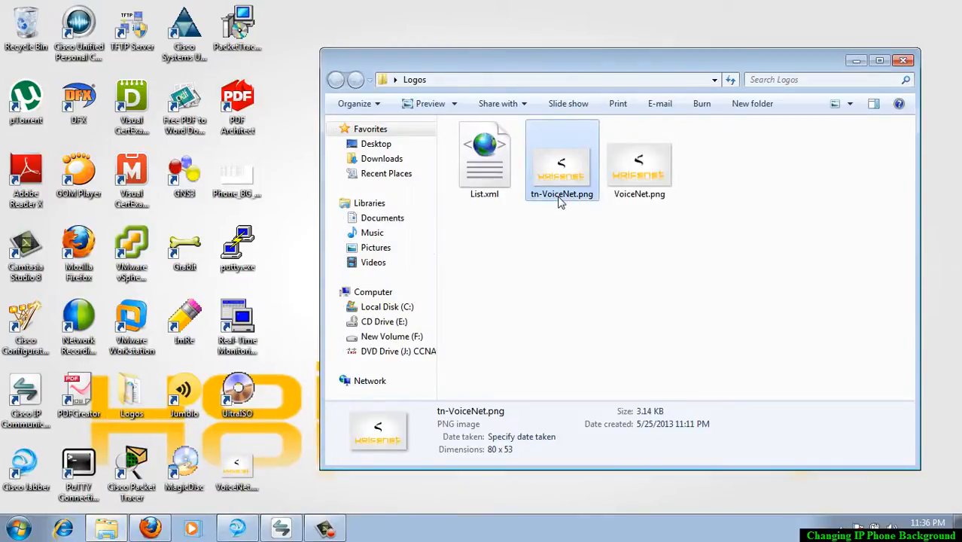
pyautogui.moveTo(495, 458)
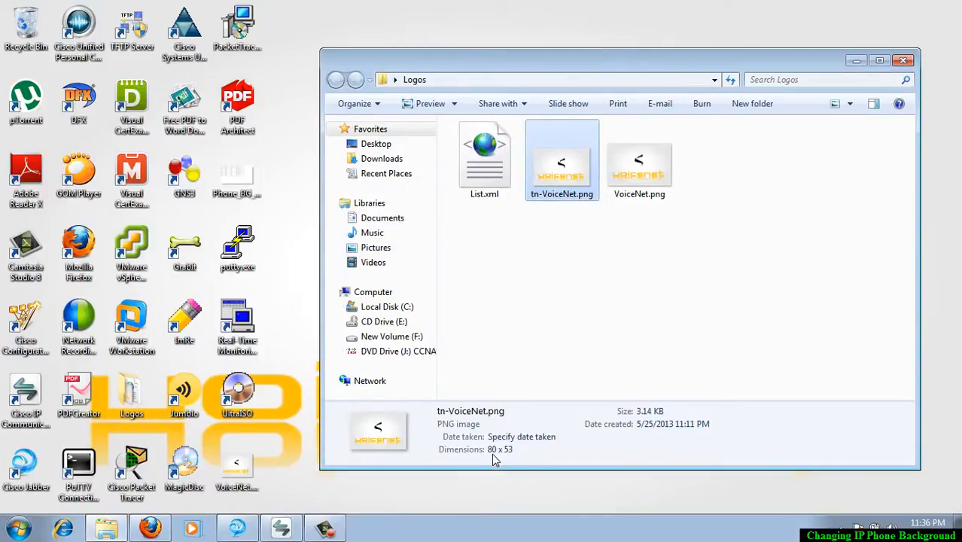
pyautogui.click(638, 162)
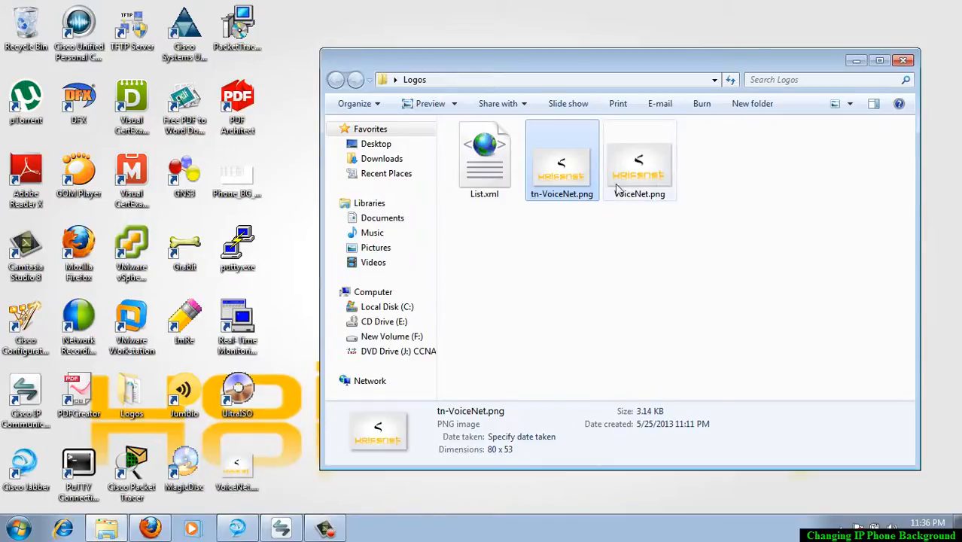
pyautogui.click(638, 158)
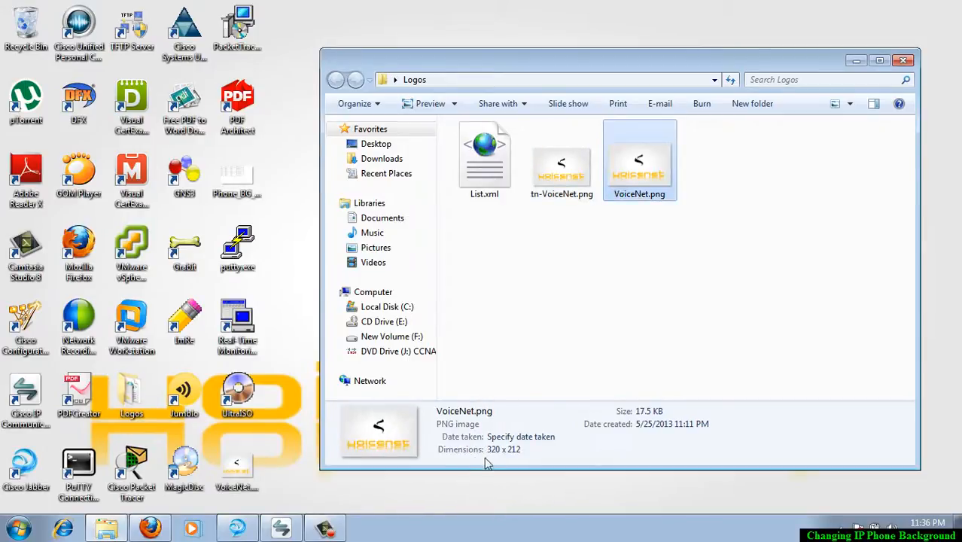
pyautogui.moveTo(494, 460)
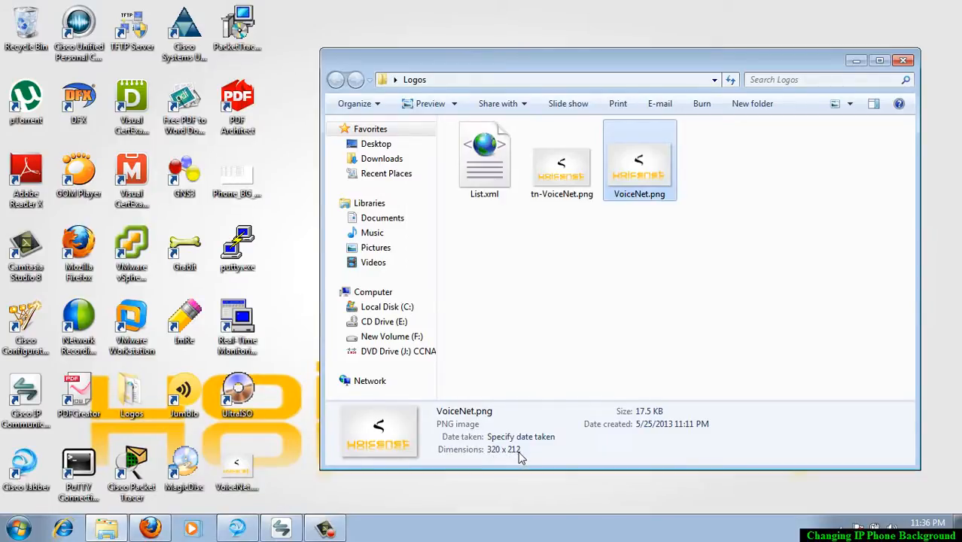
pyautogui.moveTo(575, 316)
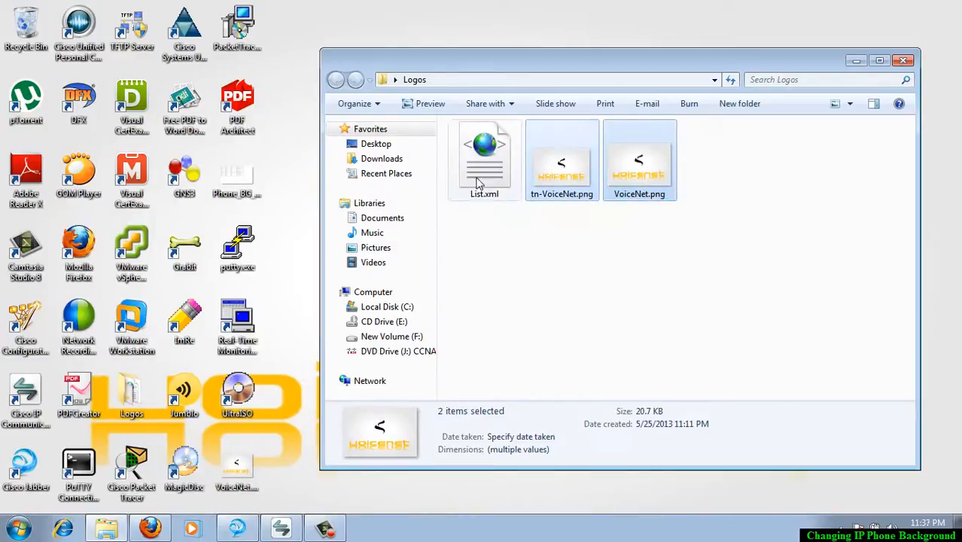
# Open List.xml from the Logos folder for editing in Notepad++.
pyautogui.click(485, 158)
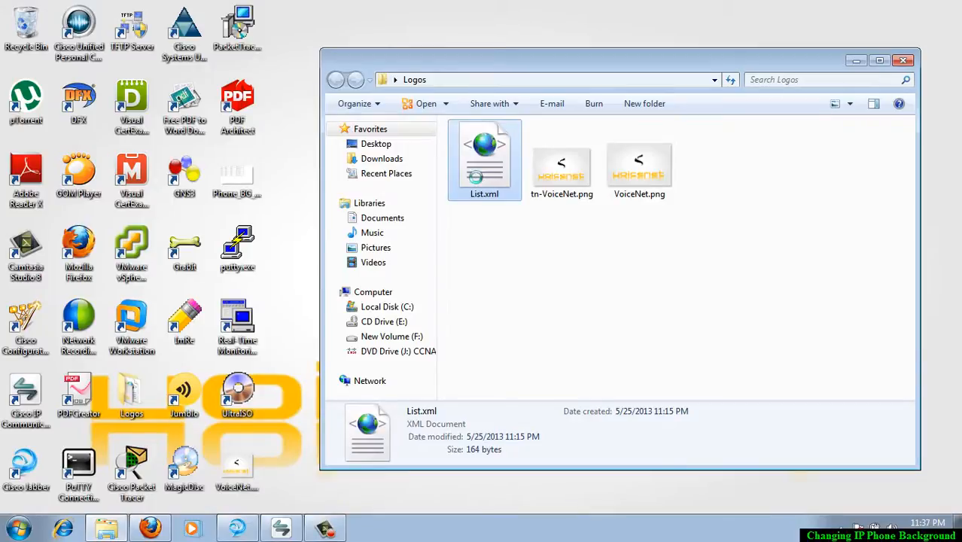
pyautogui.rightClick(485, 159)
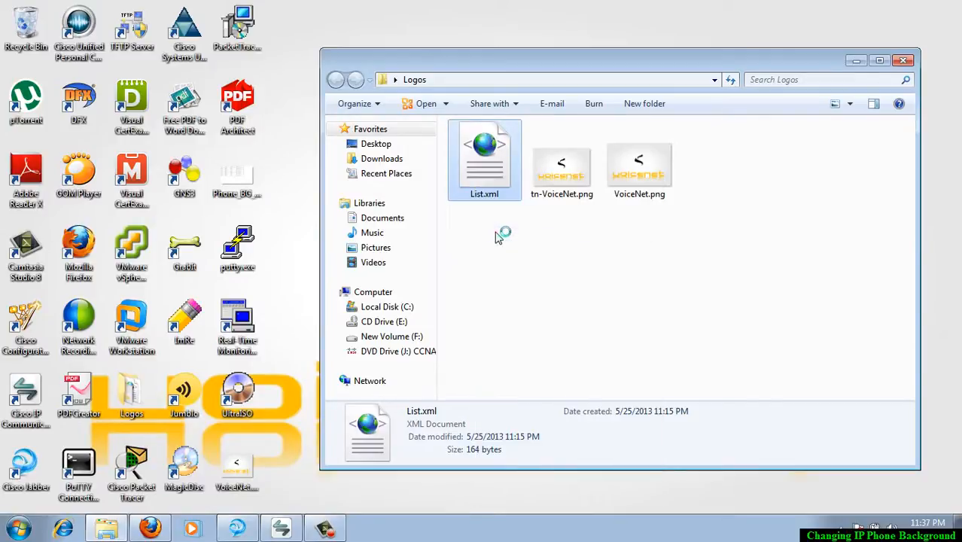
pyautogui.doubleClick(485, 158)
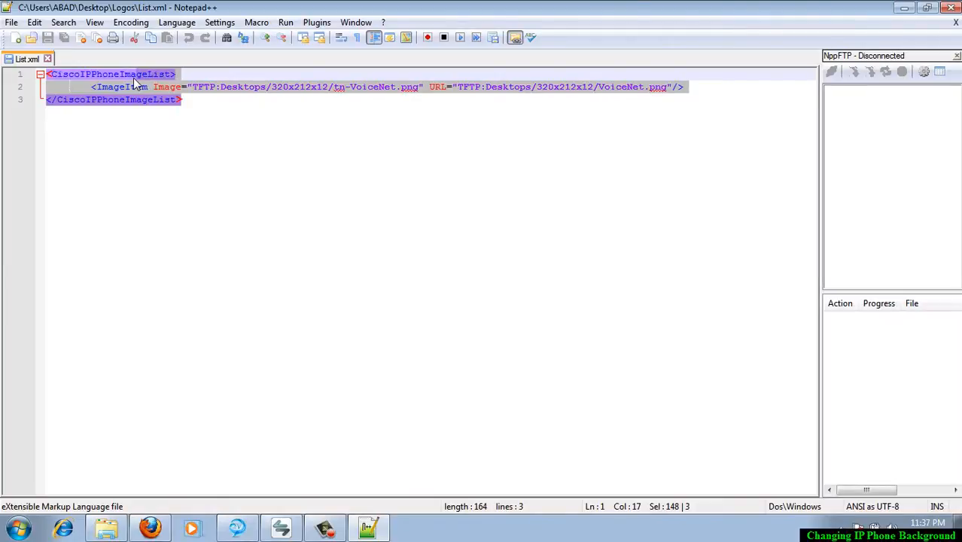
pyautogui.moveTo(164, 104)
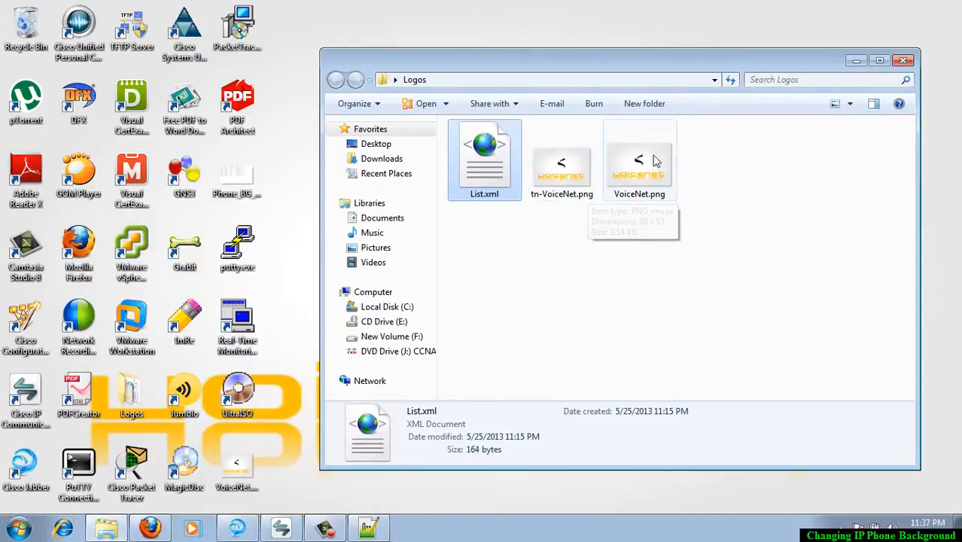
pyautogui.moveTo(554, 231)
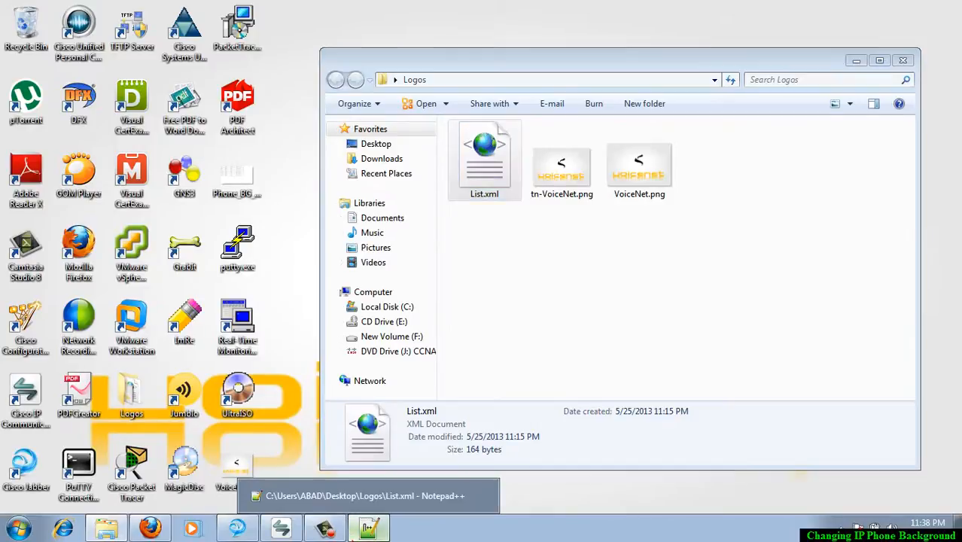
# Bring List.xml back to front to confirm its ImageItem points to tn-VoiceNet.png and VoiceNet.png.
pyautogui.click(364, 495)
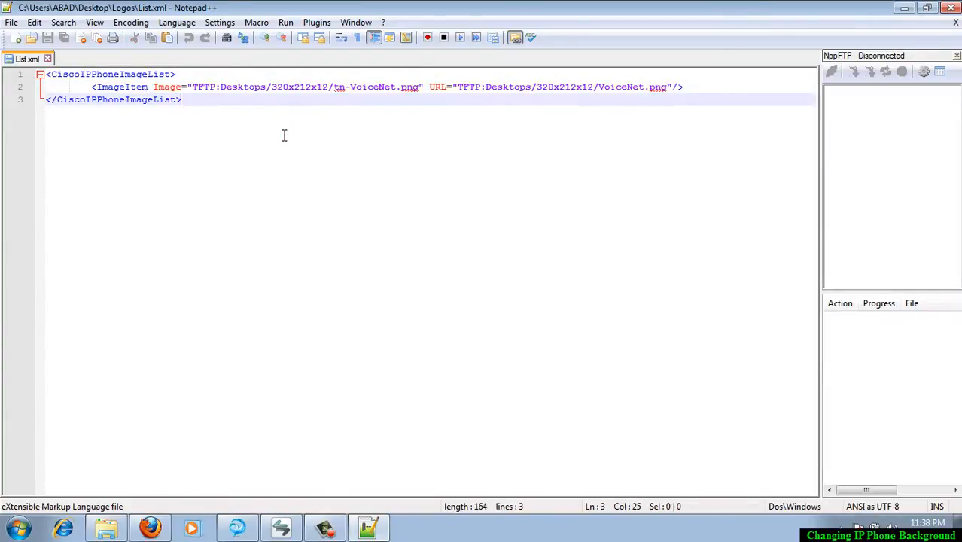
pyautogui.moveTo(431, 102)
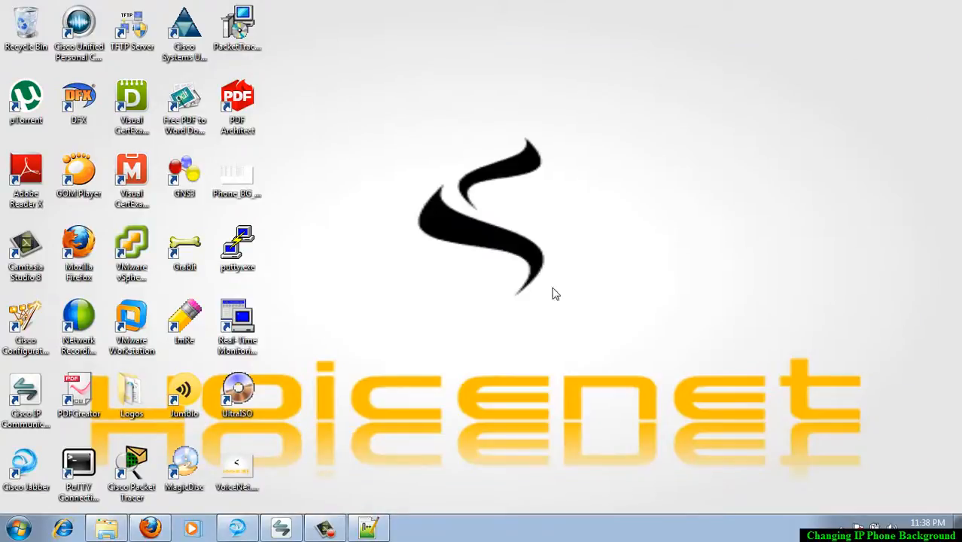
# Go to the Cisco Unified OS Administration login page from the CUCM web page.
pyautogui.click(149, 527)
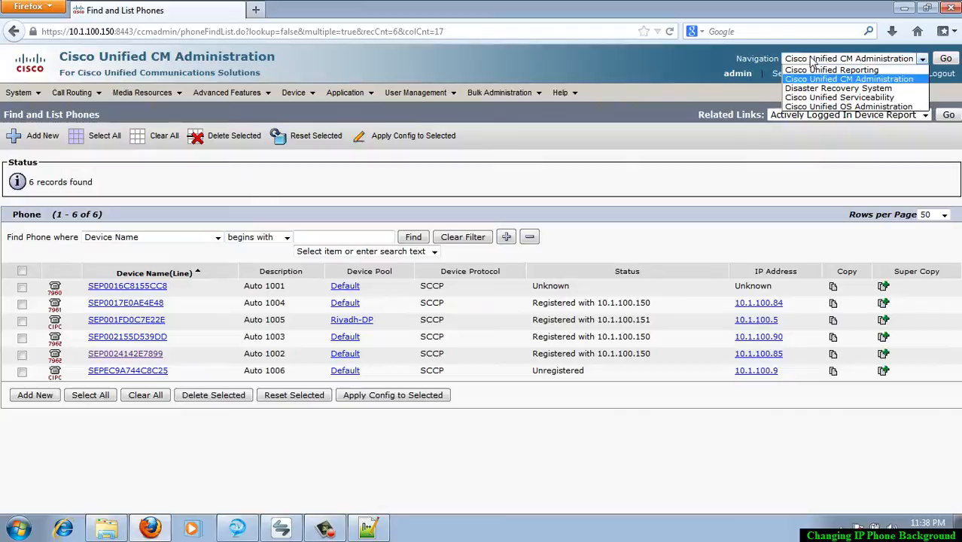
pyautogui.click(849, 105)
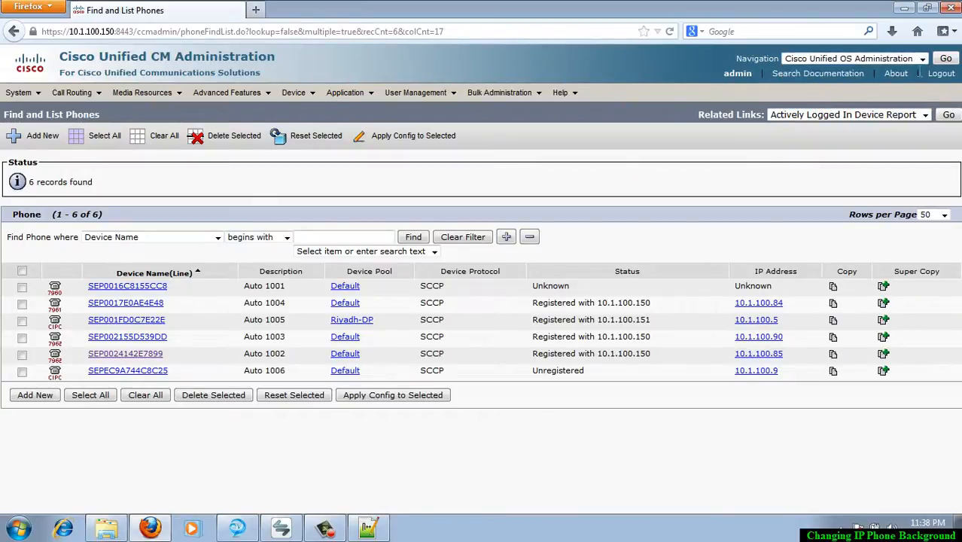
pyautogui.click(945, 59)
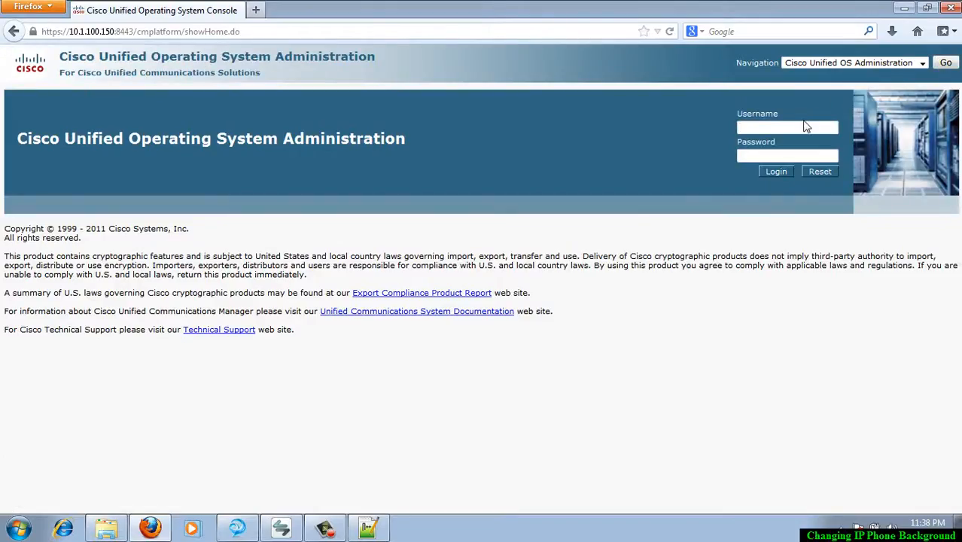
# Sign in to OS Administration as admin and reveal the Software Upgrades menu.
pyautogui.write('admin')
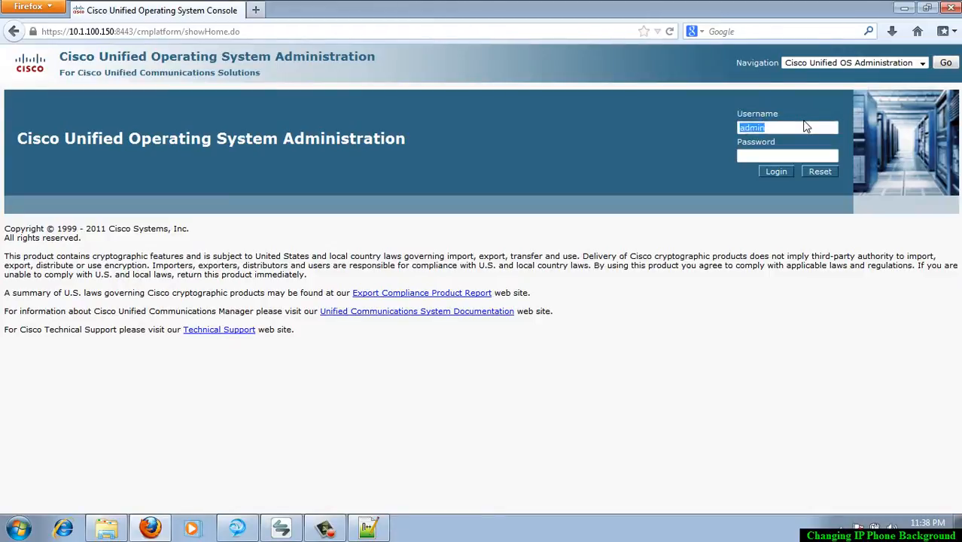
pyautogui.click(786, 155)
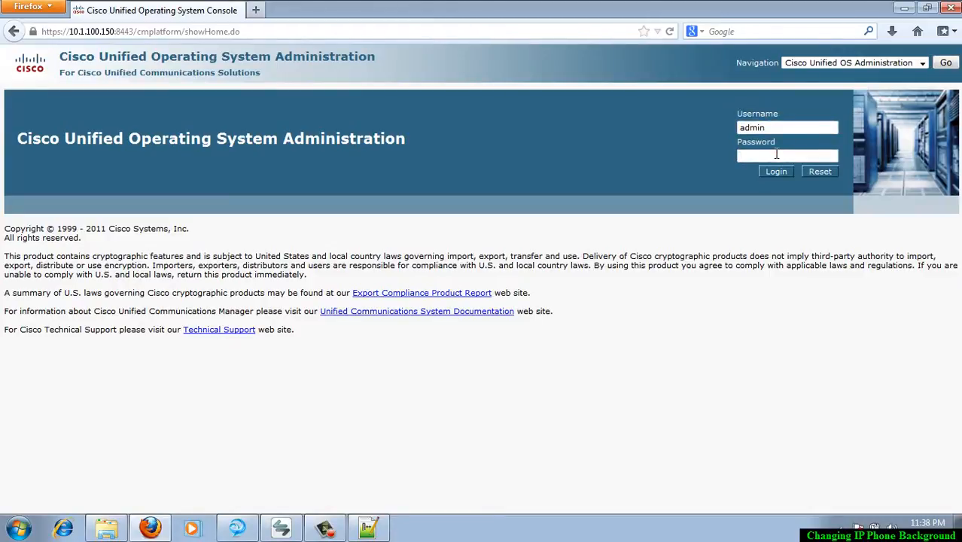
pyautogui.click(775, 171)
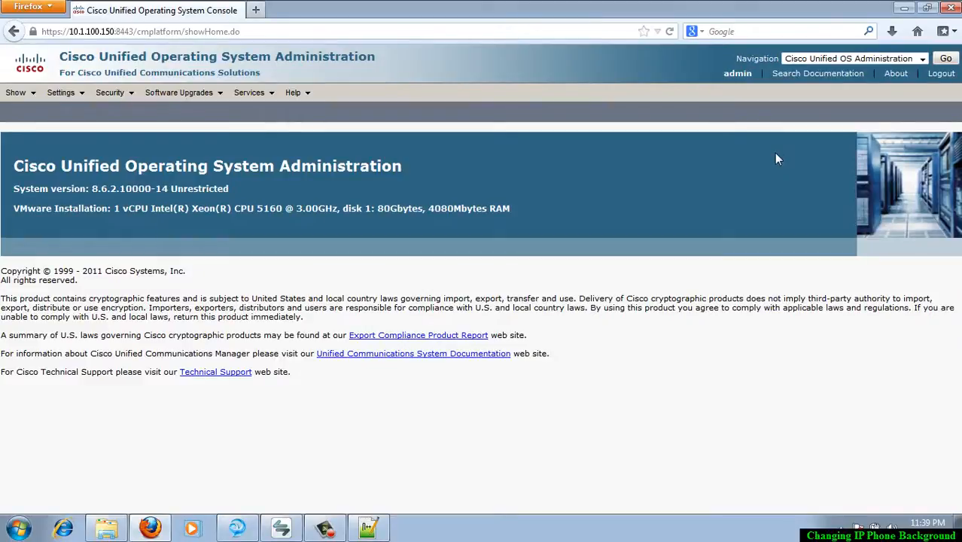
pyautogui.moveTo(587, 156)
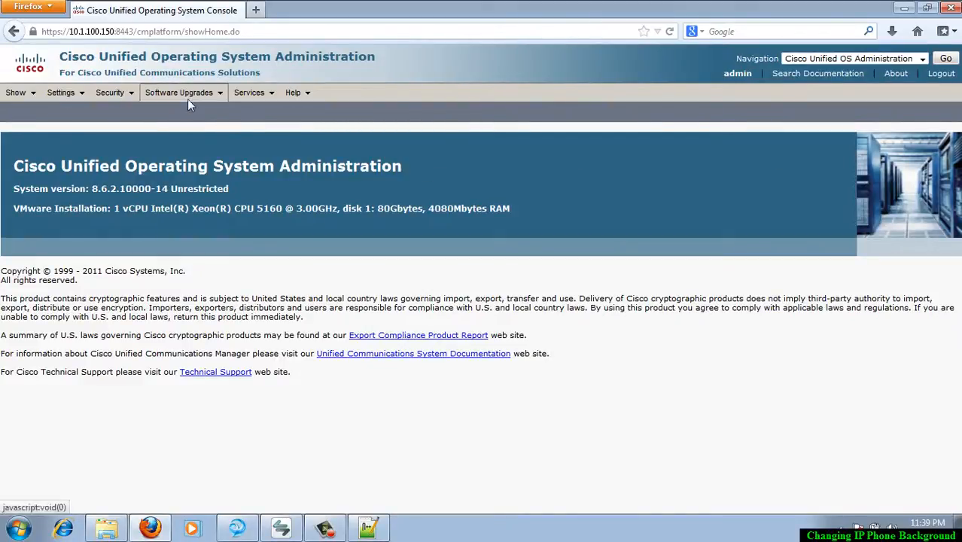
pyautogui.click(179, 92)
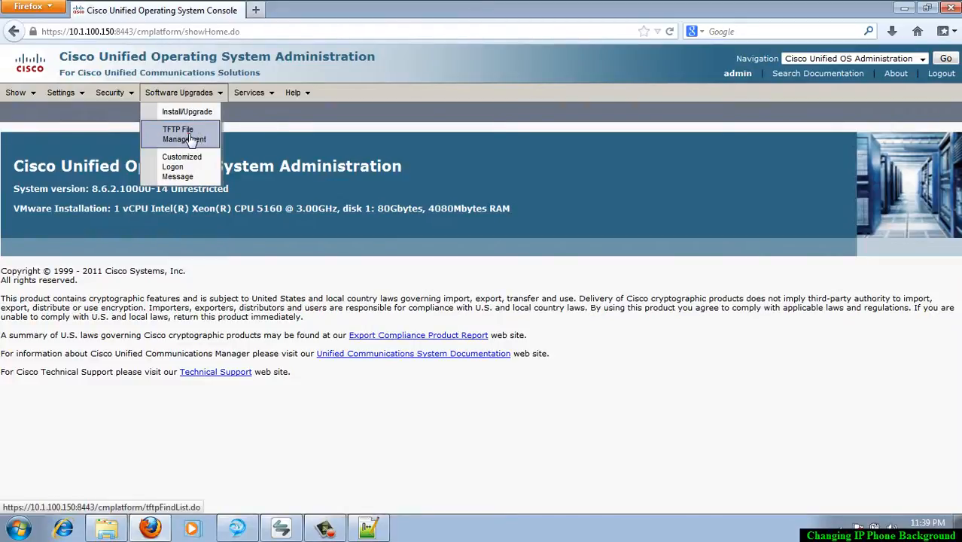
# Start a TFTP file upload targeting directory Desktops/320x212x12/.
pyautogui.click(184, 134)
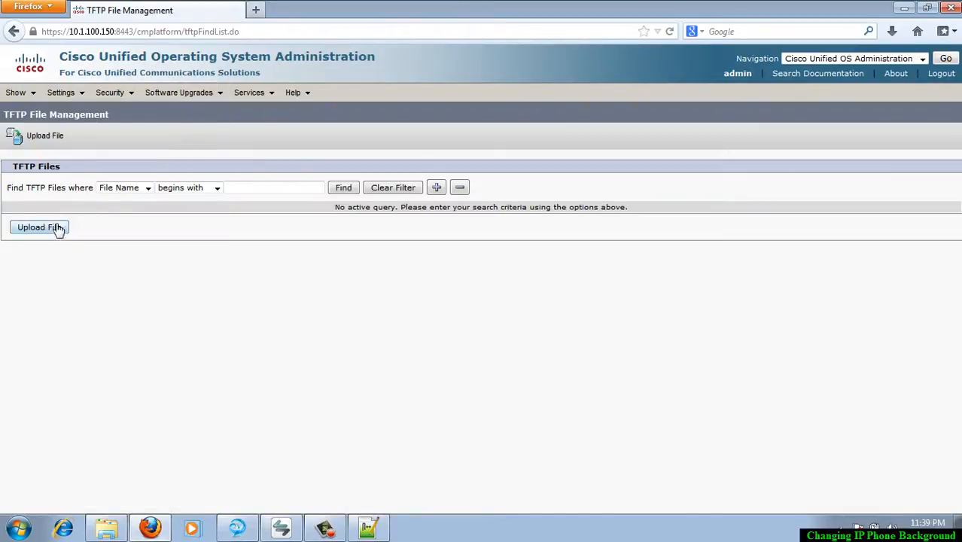
pyautogui.click(39, 226)
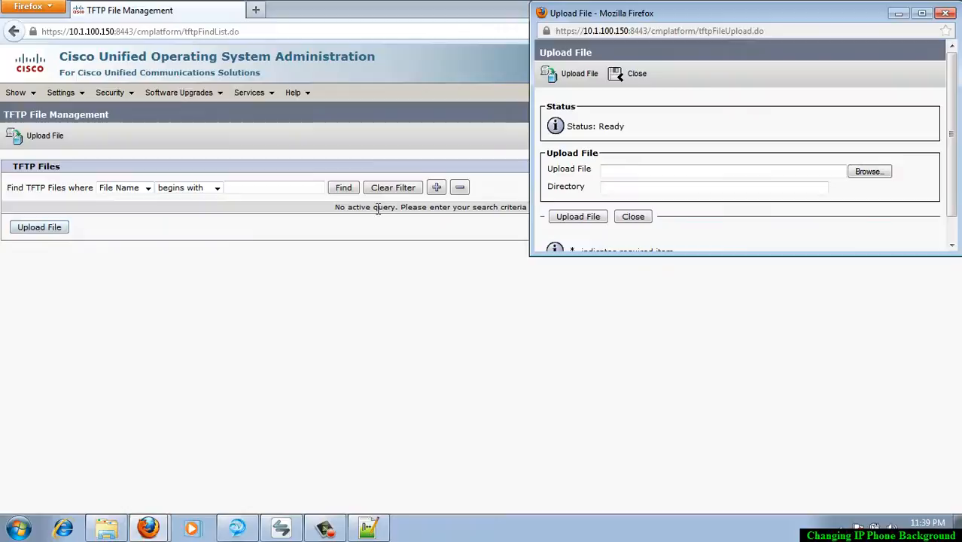
pyautogui.click(713, 187)
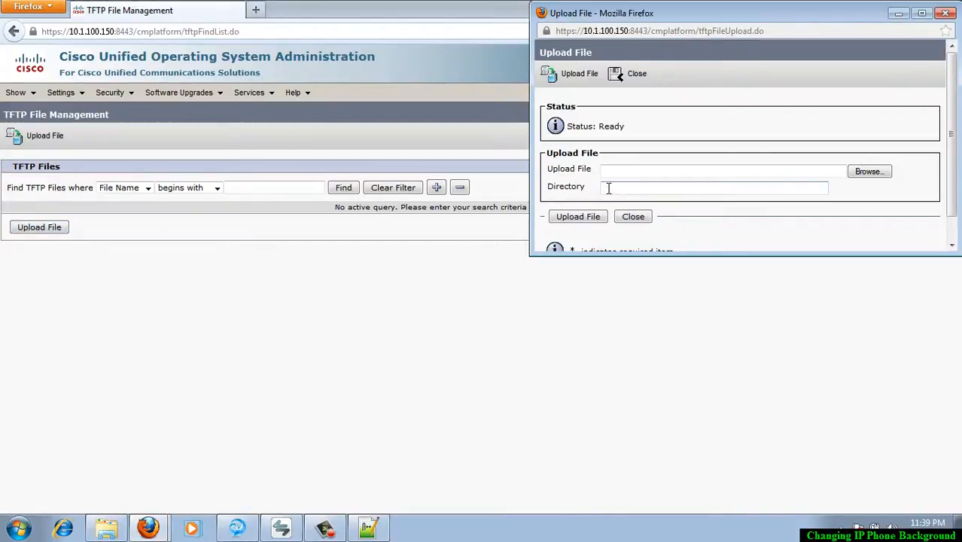
pyautogui.write('Desktops/320x212x12/')
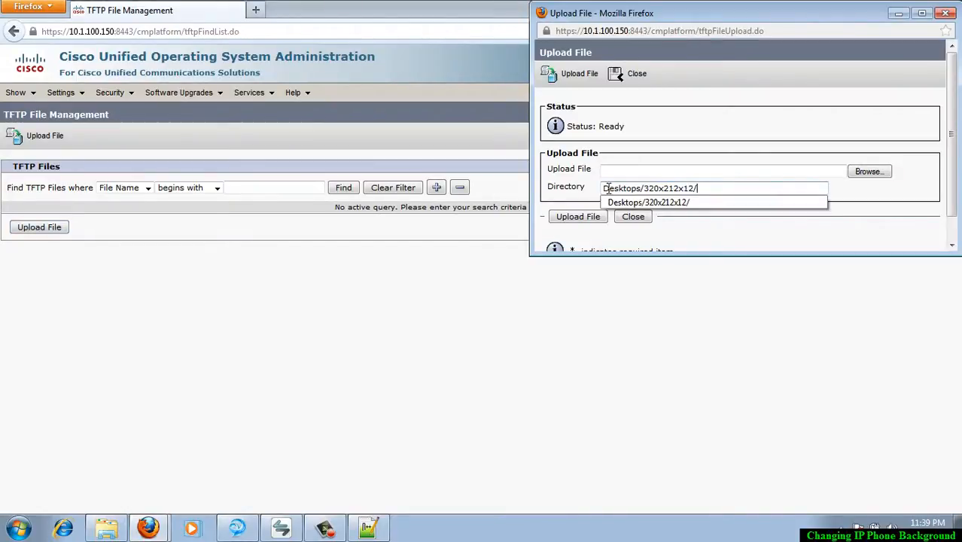
pyautogui.press('Backspace')
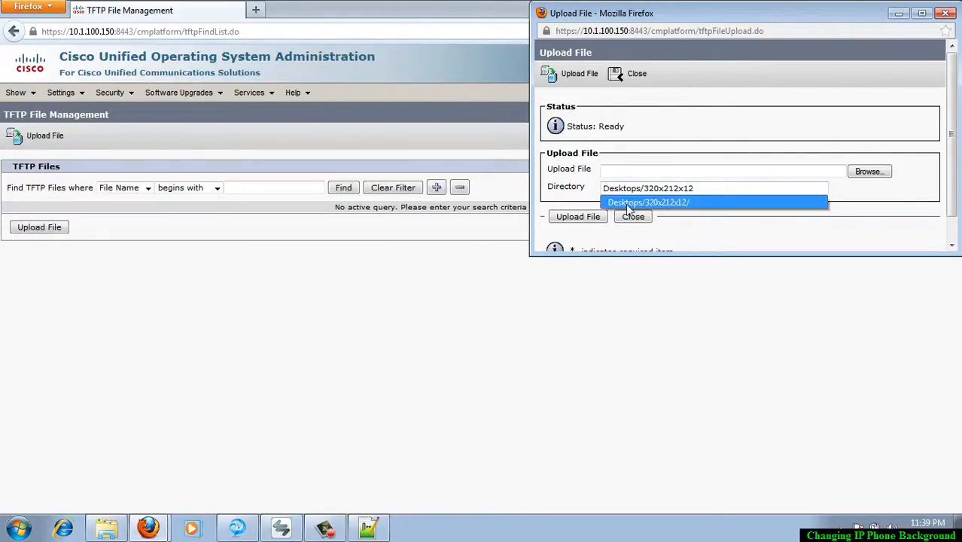
pyautogui.click(648, 202)
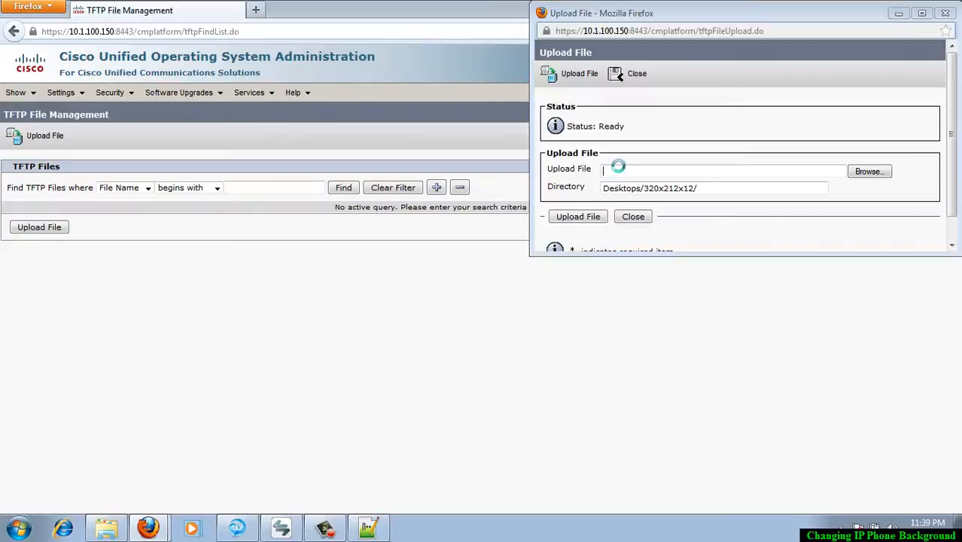
# Upload tn-VoiceNet.png and VoiceNet.png to the TFTP server.
pyautogui.click(867, 172)
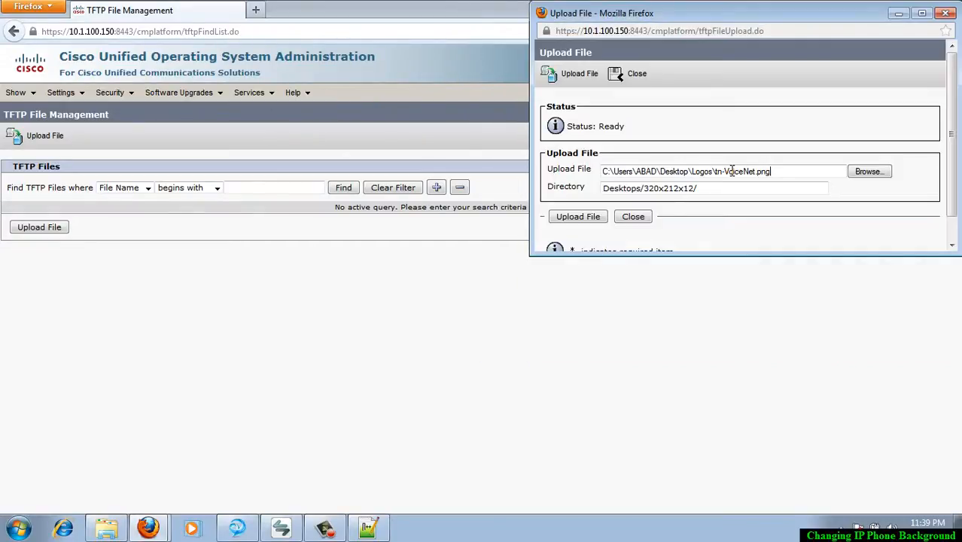
pyautogui.click(577, 217)
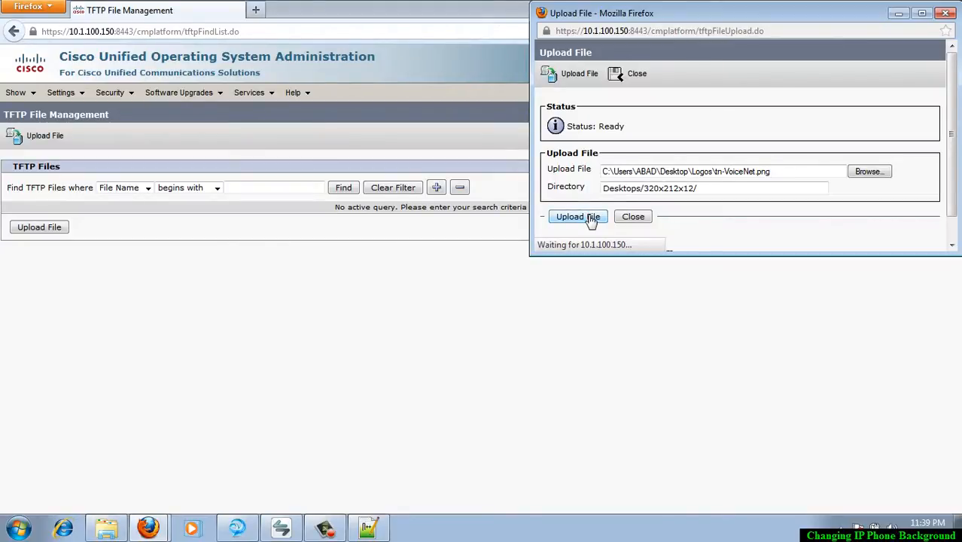
pyautogui.click(577, 216)
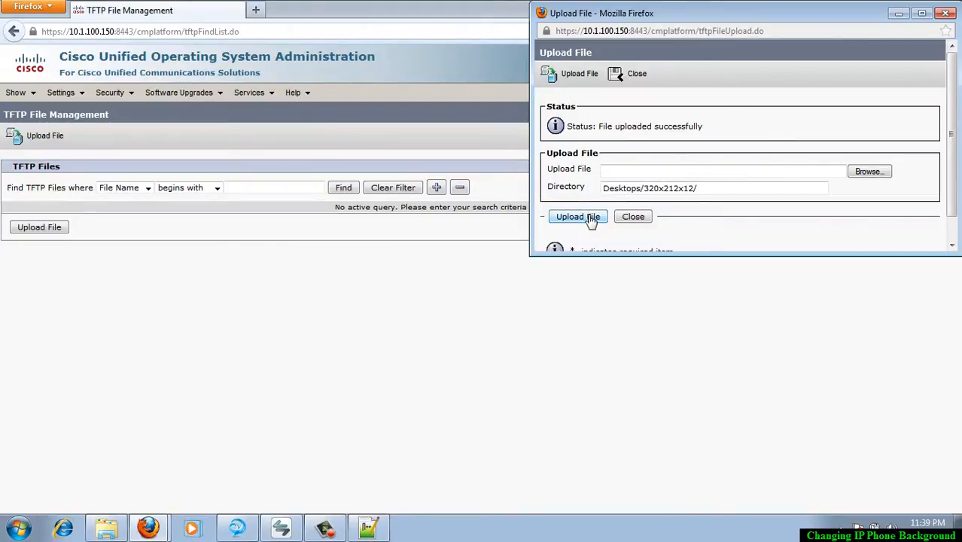
pyautogui.click(868, 172)
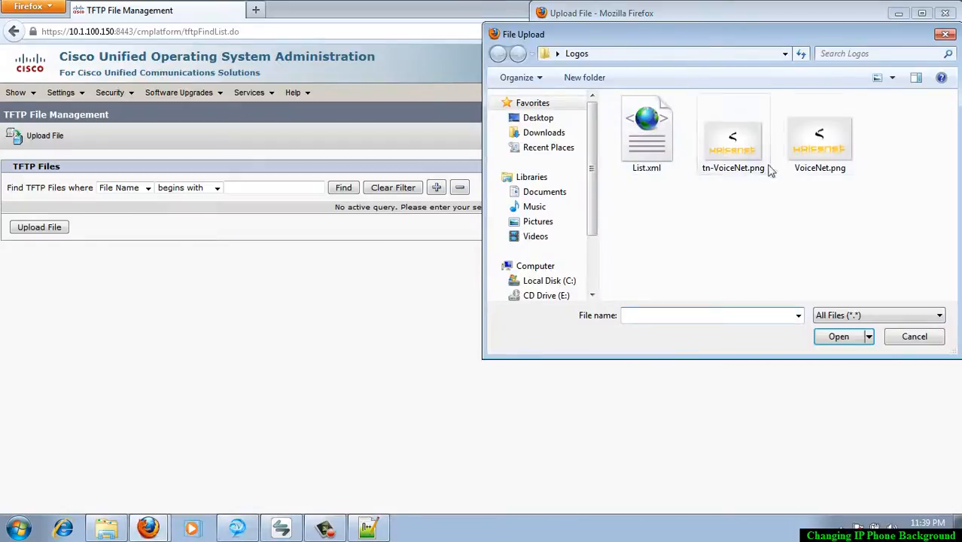
pyautogui.click(839, 337)
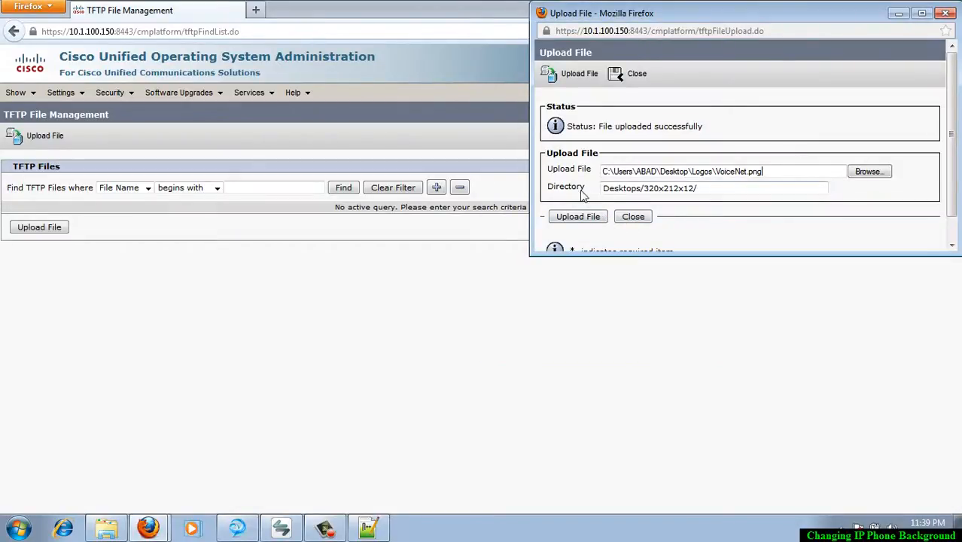
pyautogui.click(578, 216)
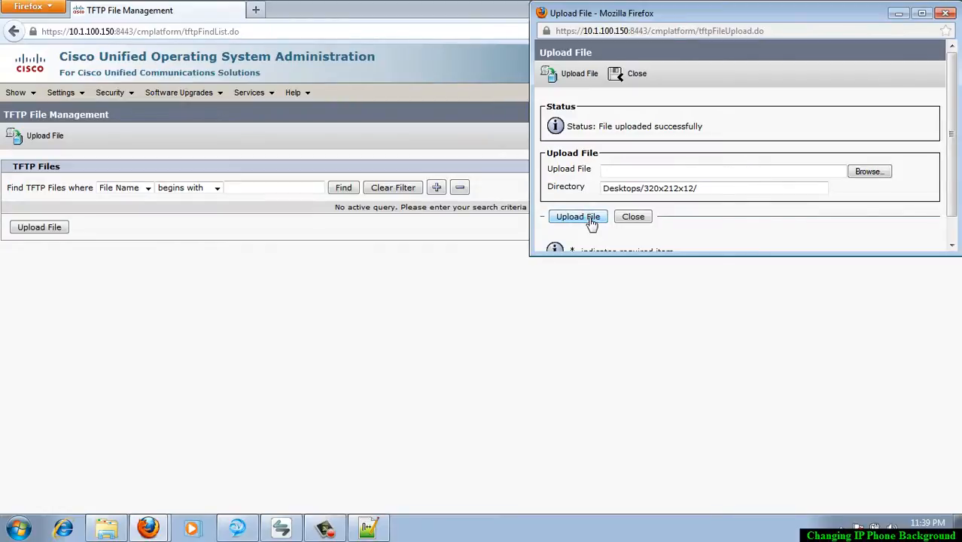
# Upload List.xml to the same TFTP directory and close the upload window.
pyautogui.click(866, 172)
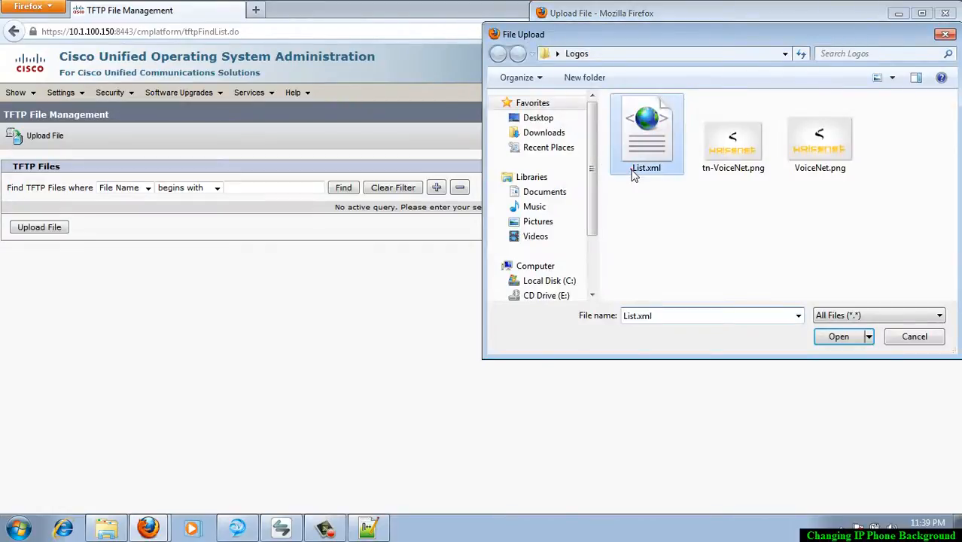
pyautogui.click(839, 337)
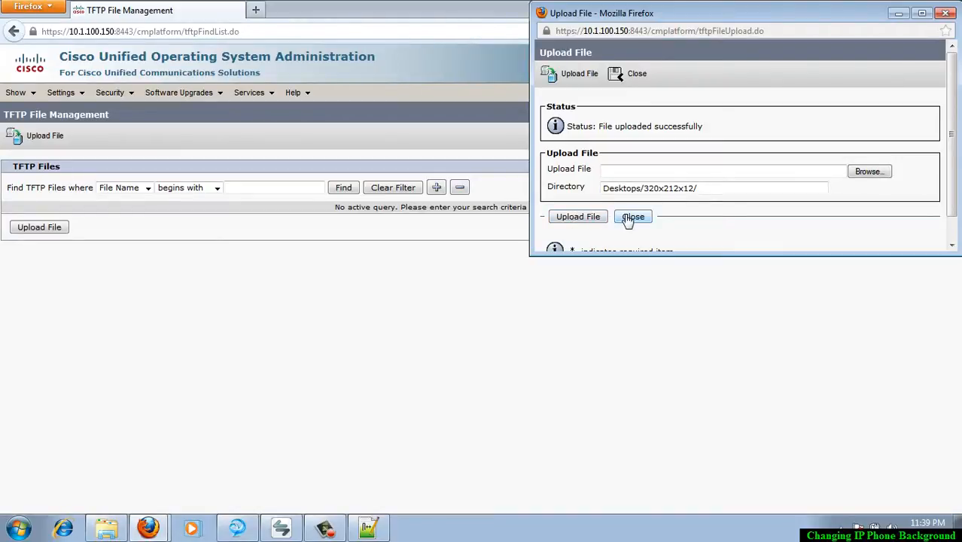
pyautogui.click(632, 217)
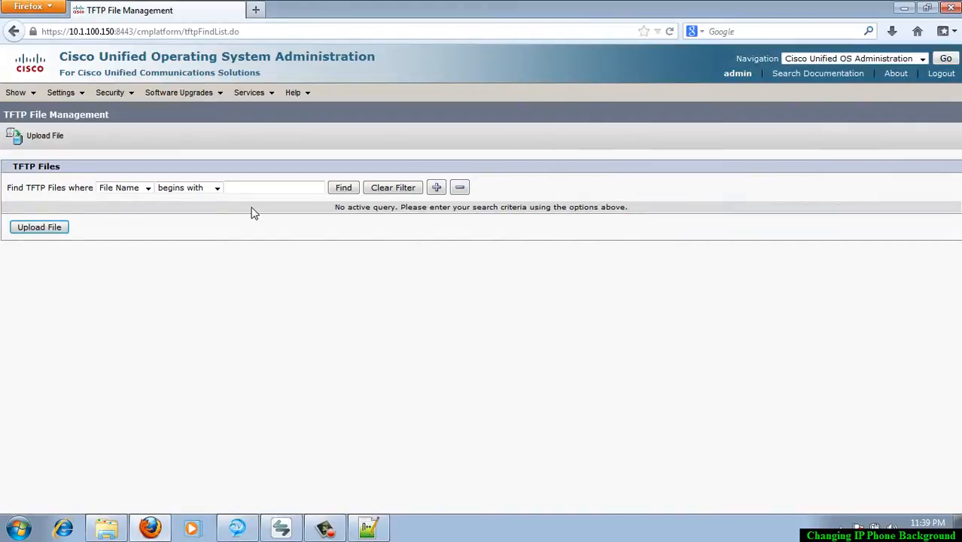
# Search TFTP files whose name contains VoiceNet and note their Desktops/320x212x12 directory.
pyautogui.click(147, 187)
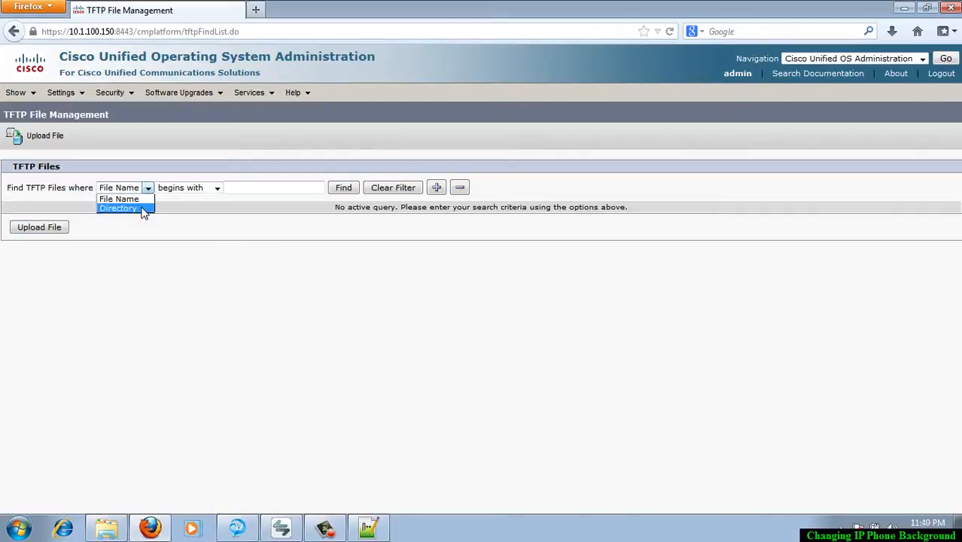
pyautogui.click(117, 208)
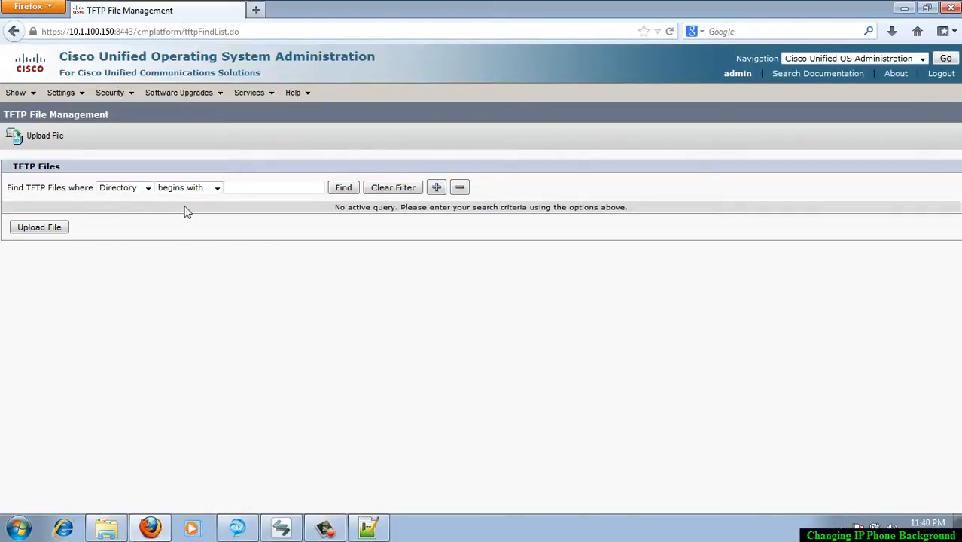
pyautogui.click(274, 187)
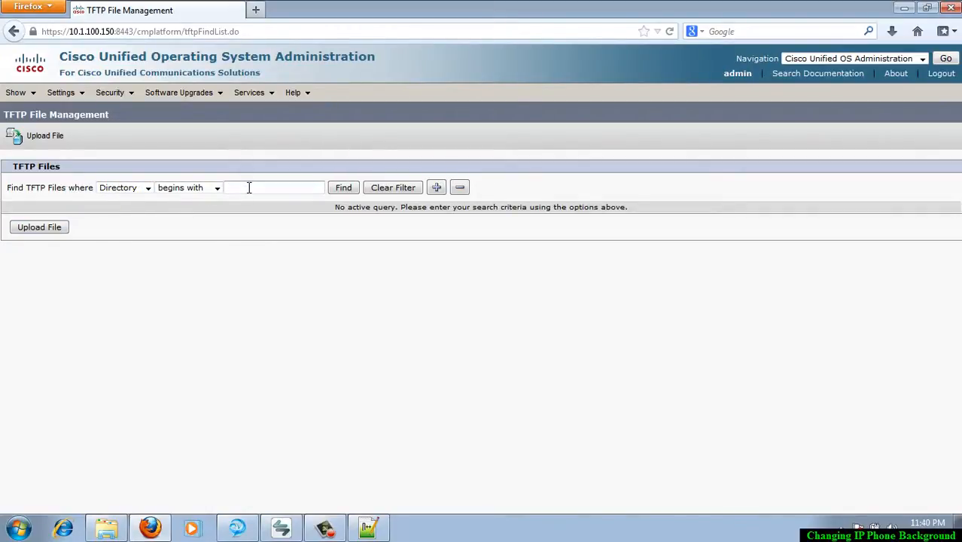
pyautogui.click(148, 187)
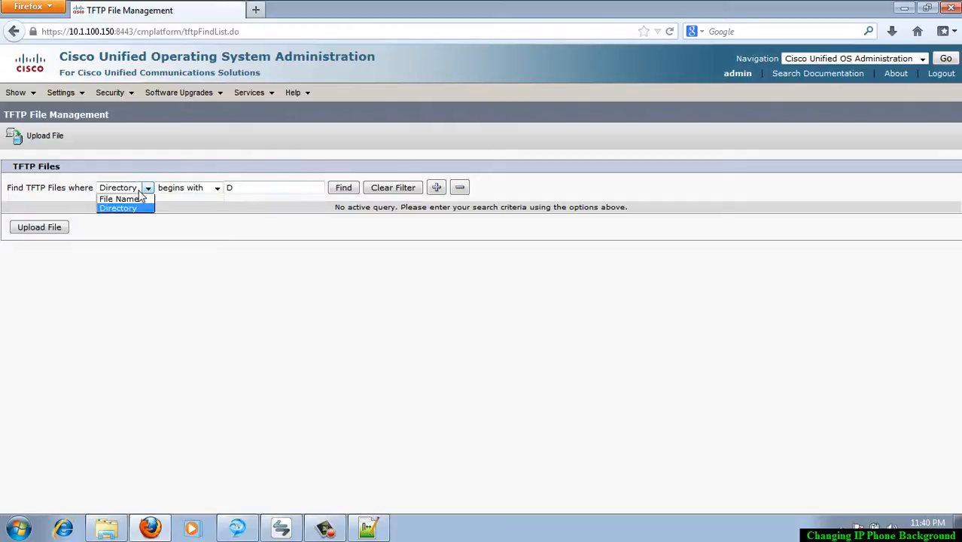
pyautogui.moveTo(118, 199)
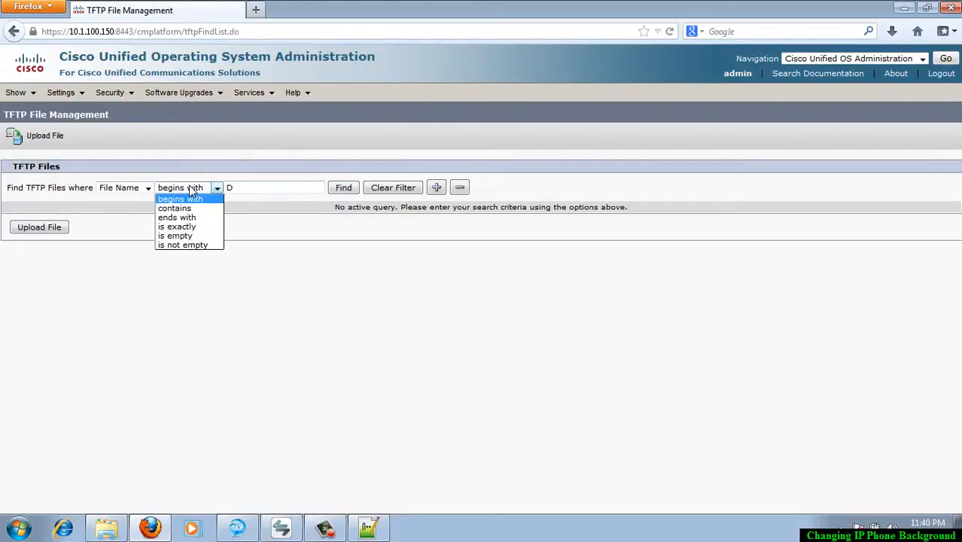
pyautogui.click(174, 207)
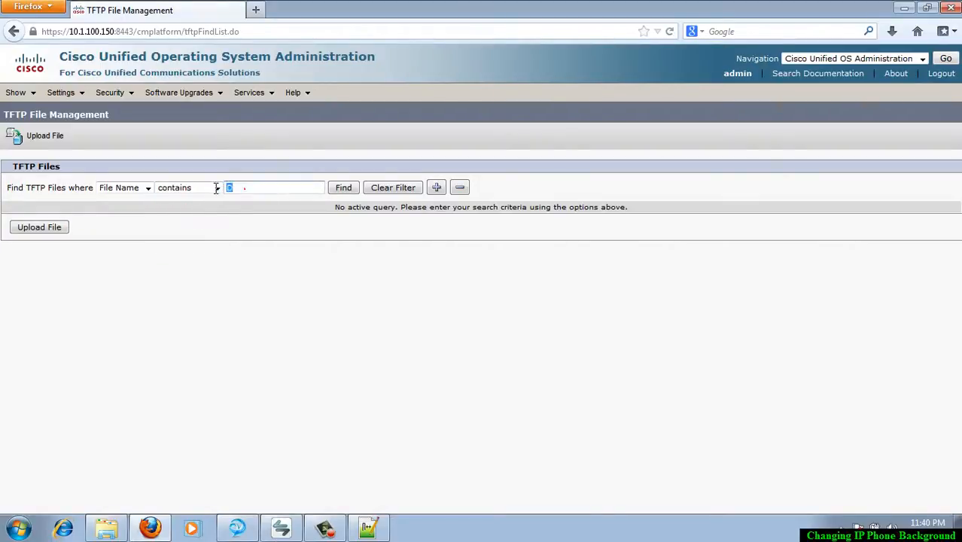
pyautogui.write('Voice')
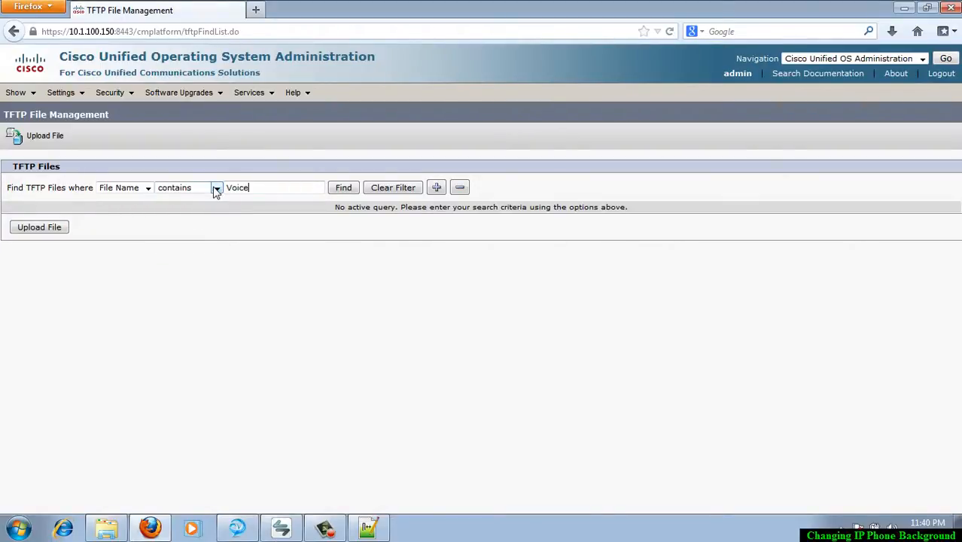
pyautogui.write('Ney')
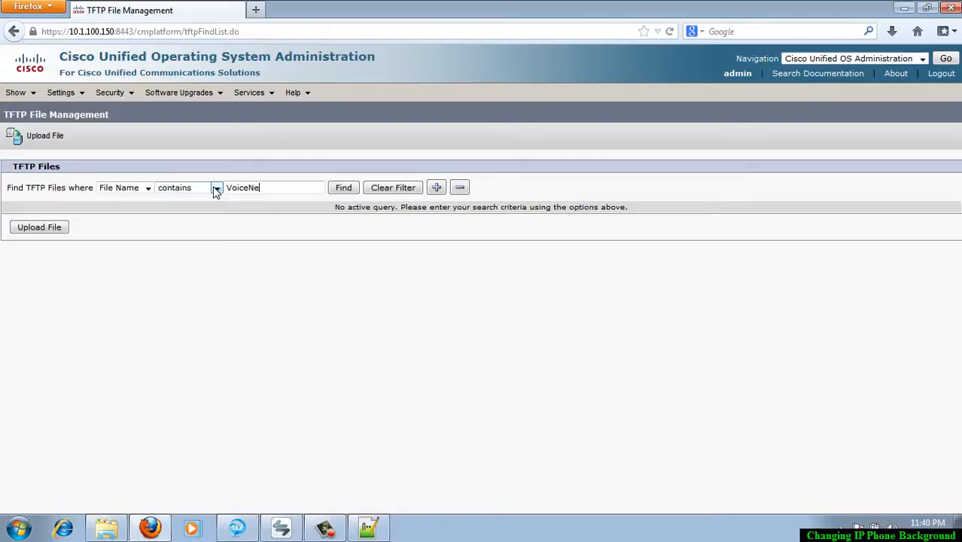
pyautogui.write('t')
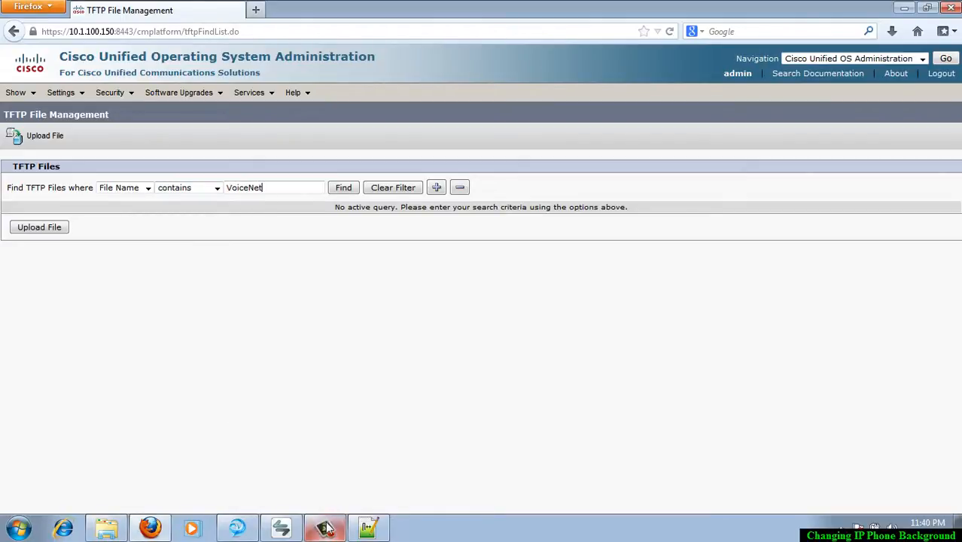
pyautogui.click(325, 527)
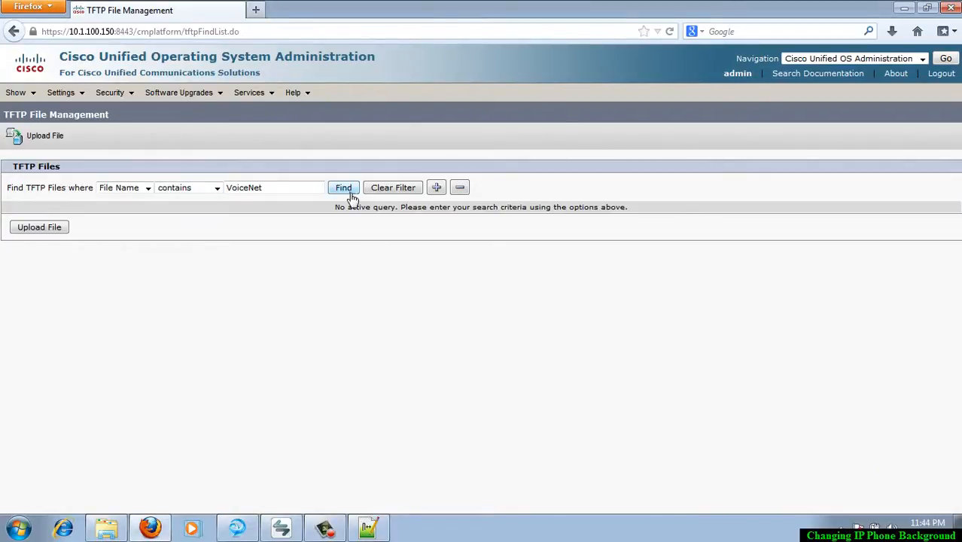
pyautogui.click(342, 186)
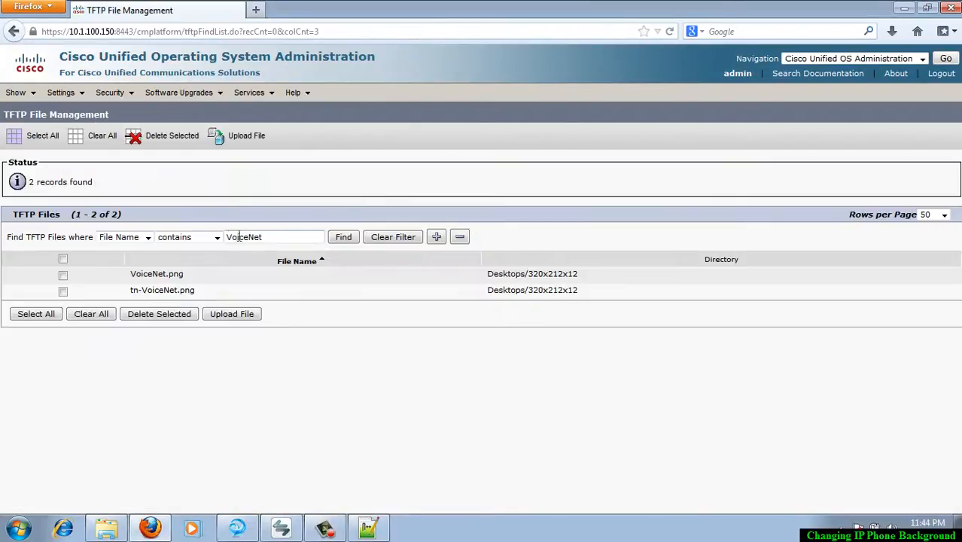
pyautogui.doubleClick(156, 274)
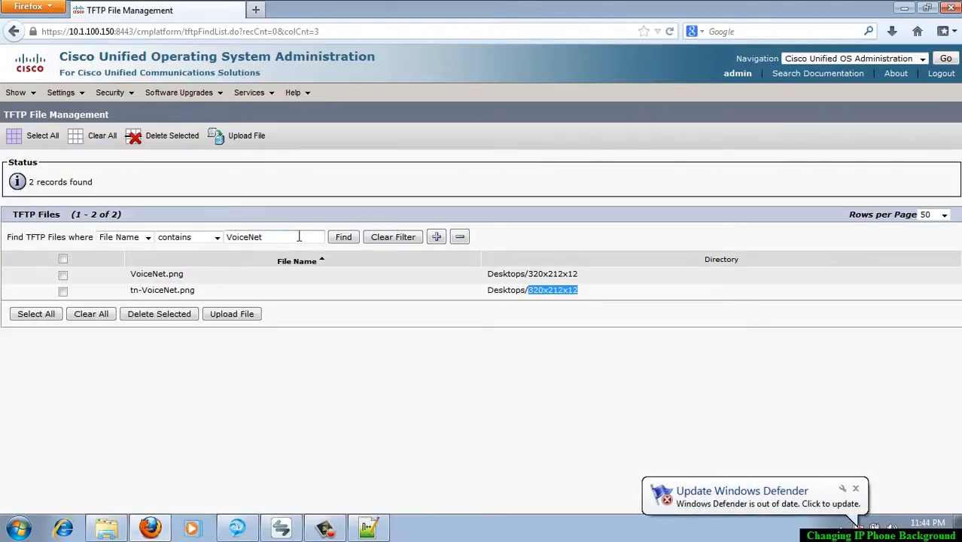
# Search TFTP files whose name contains List, showing List.xml in each Desktops folder.
pyautogui.tripleClick(244, 236)
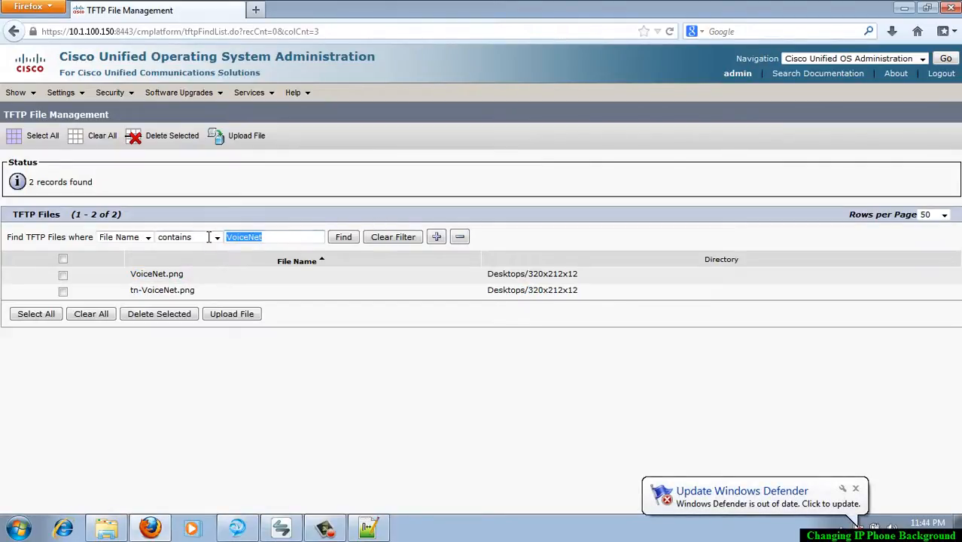
pyautogui.write('List')
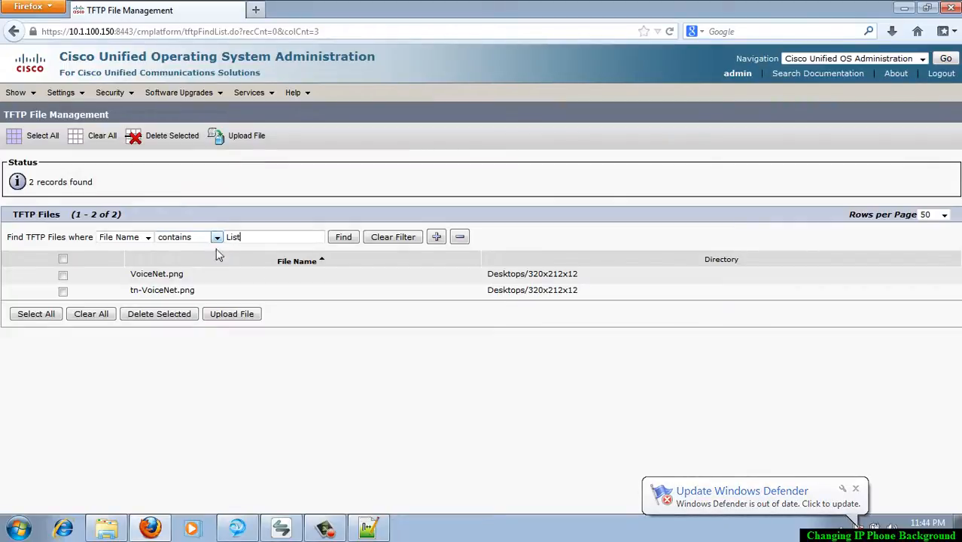
pyautogui.click(343, 236)
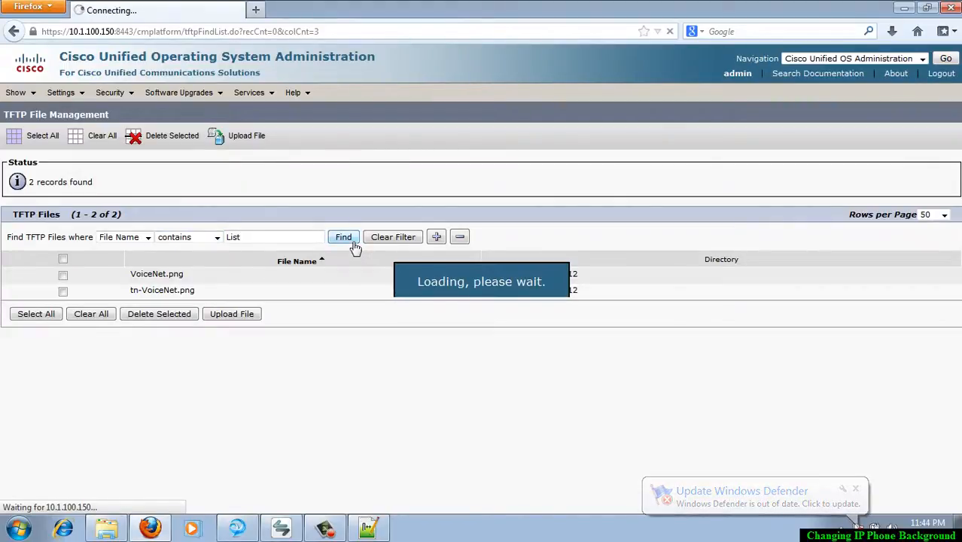
pyautogui.click(341, 236)
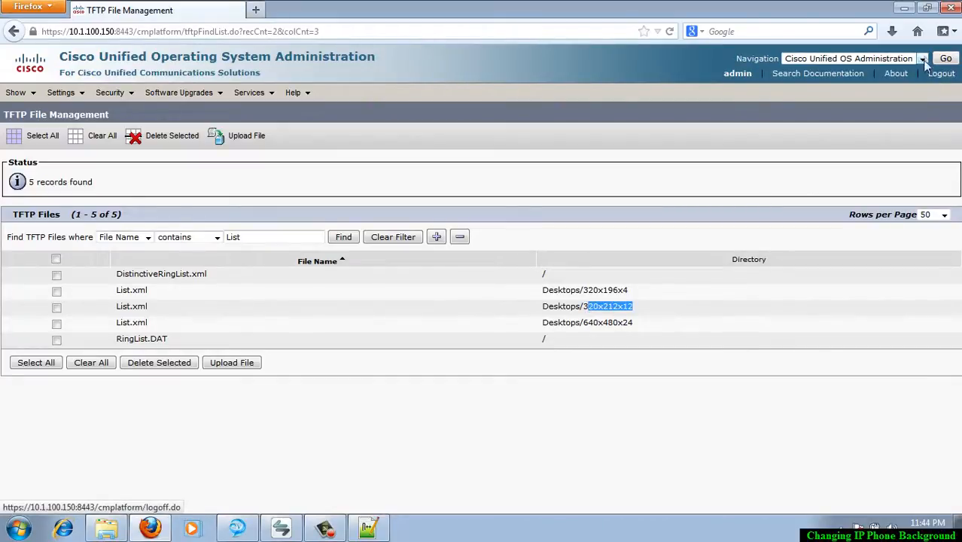
# Switch to Cisco Unified Serviceability and sign in.
pyautogui.click(921, 58)
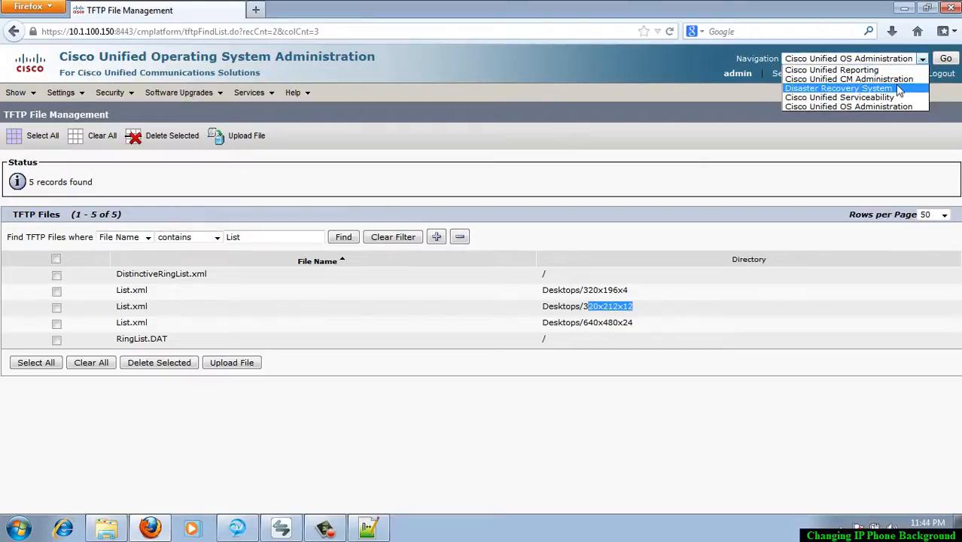
pyautogui.moveTo(840, 96)
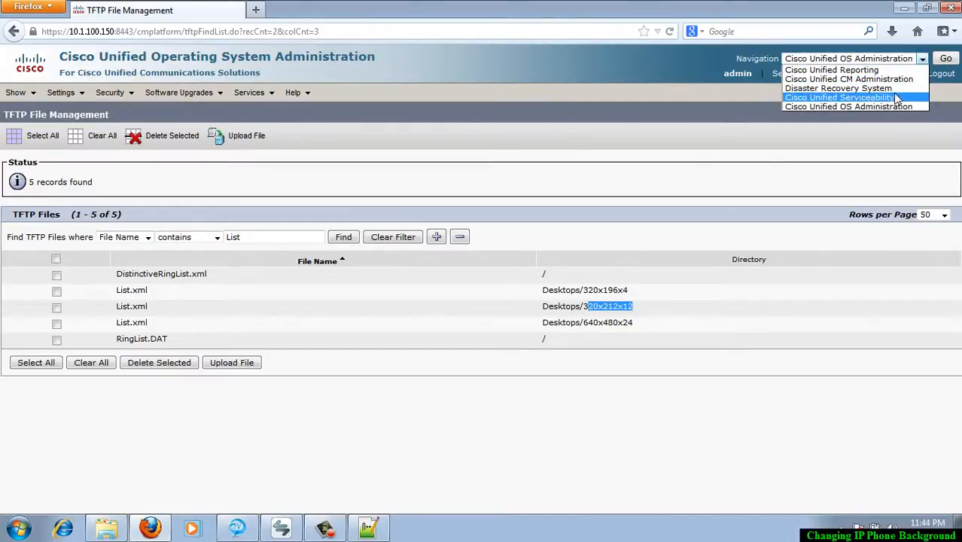
pyautogui.moveTo(850, 98)
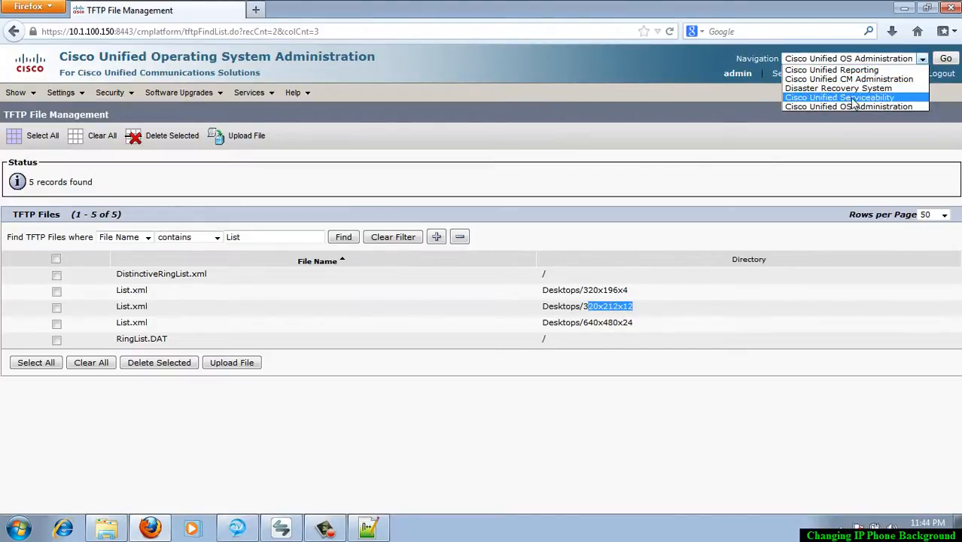
pyautogui.click(838, 96)
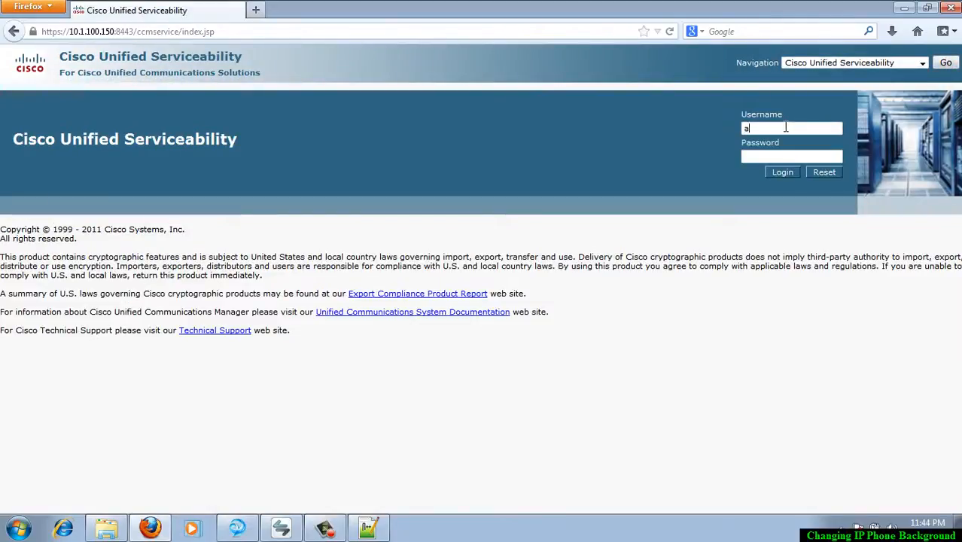
pyautogui.write('•••••')
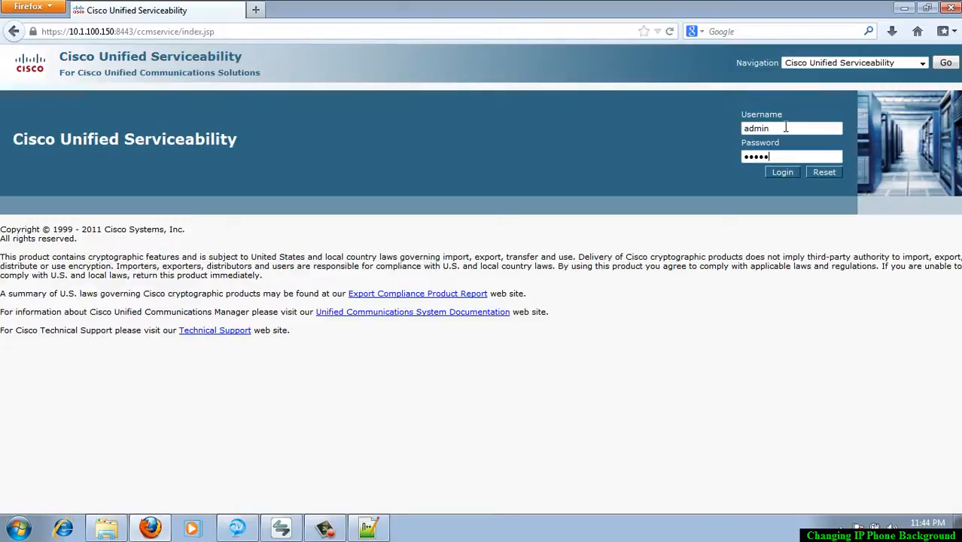
pyautogui.click(782, 172)
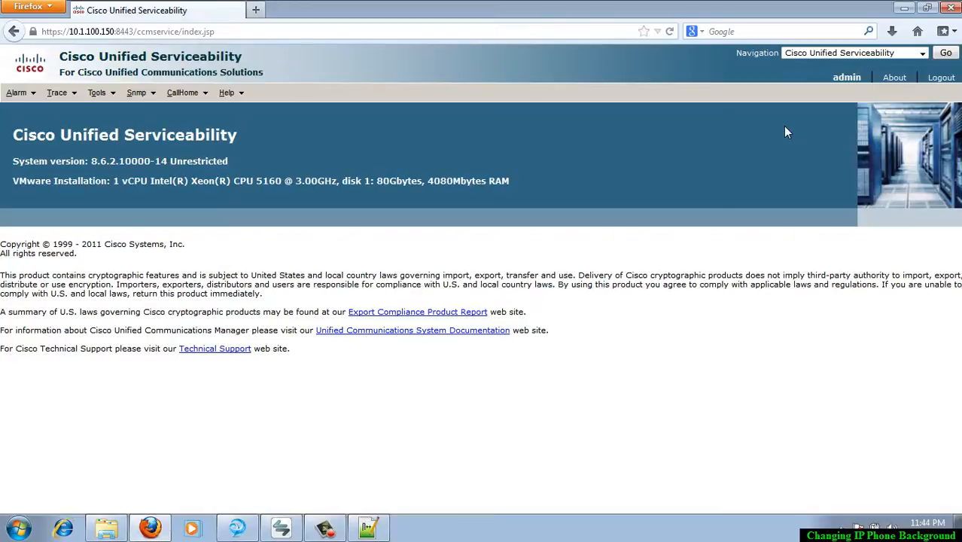
pyautogui.moveTo(444, 145)
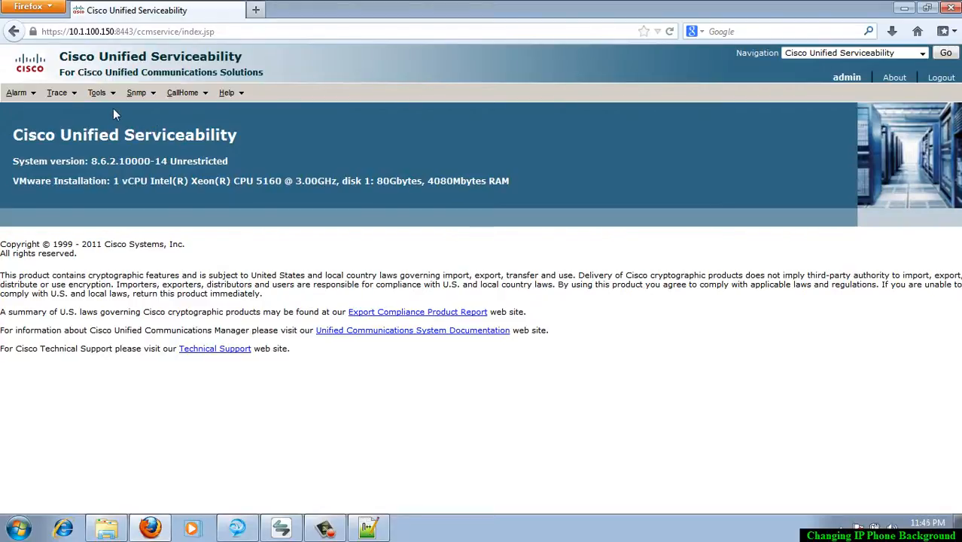
# Load Control Center - Feature Services for server 10.1.100.150.
pyautogui.click(97, 92)
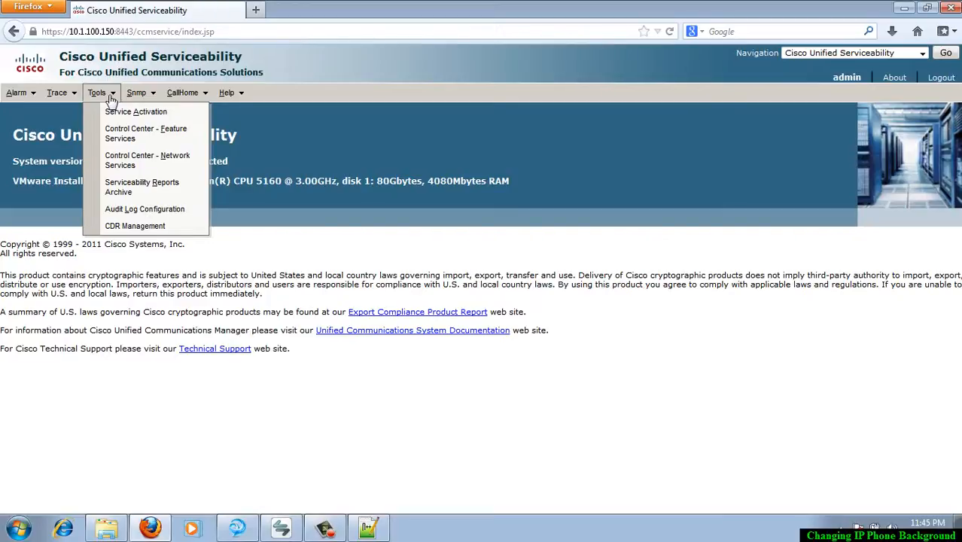
pyautogui.click(144, 132)
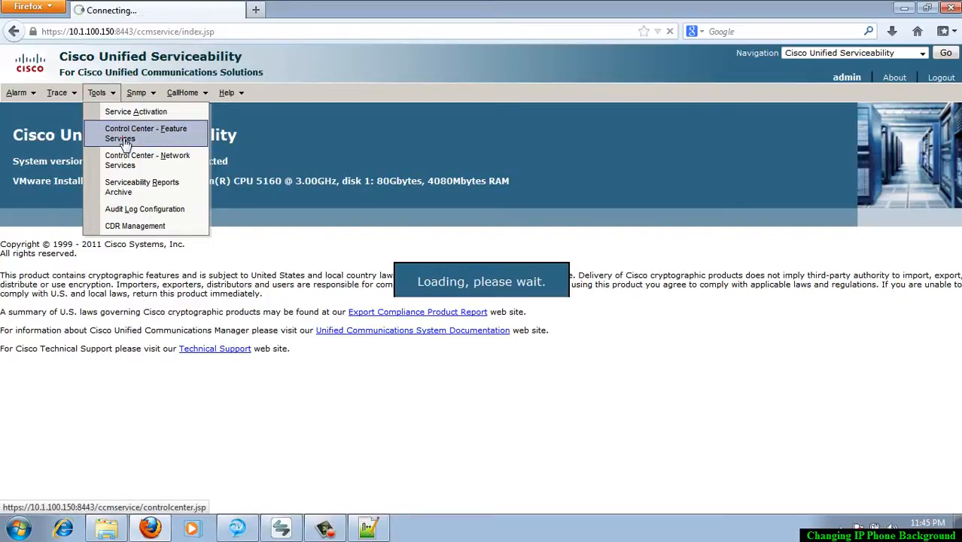
pyautogui.click(144, 132)
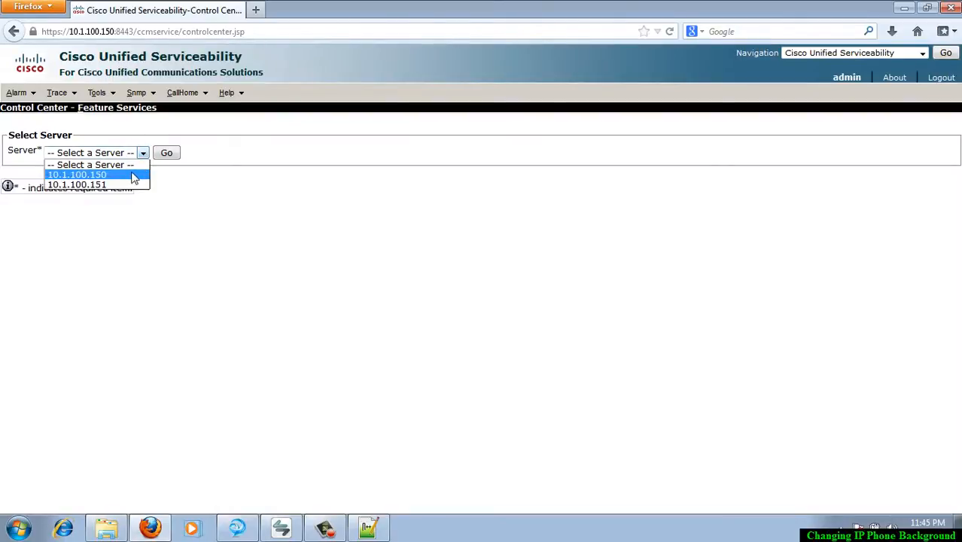
pyautogui.click(77, 175)
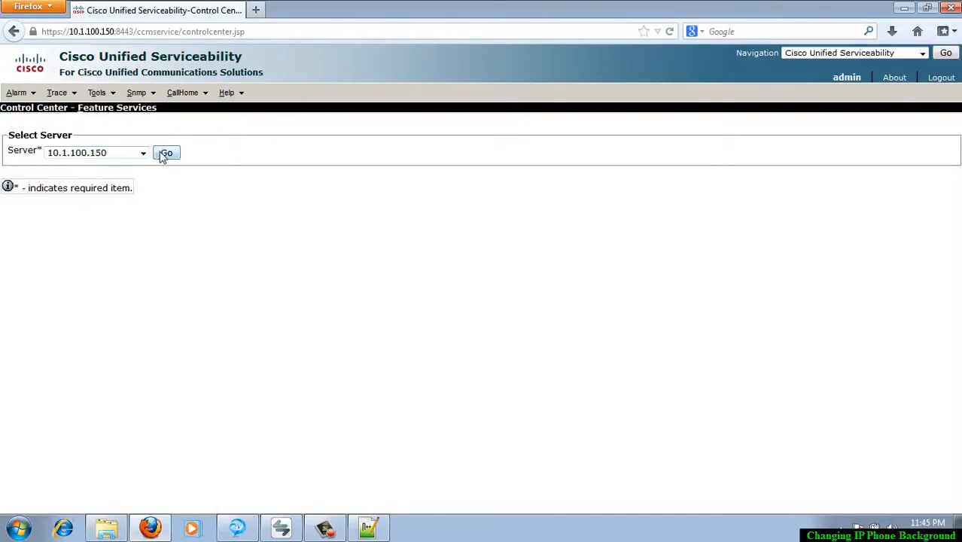
pyautogui.click(165, 154)
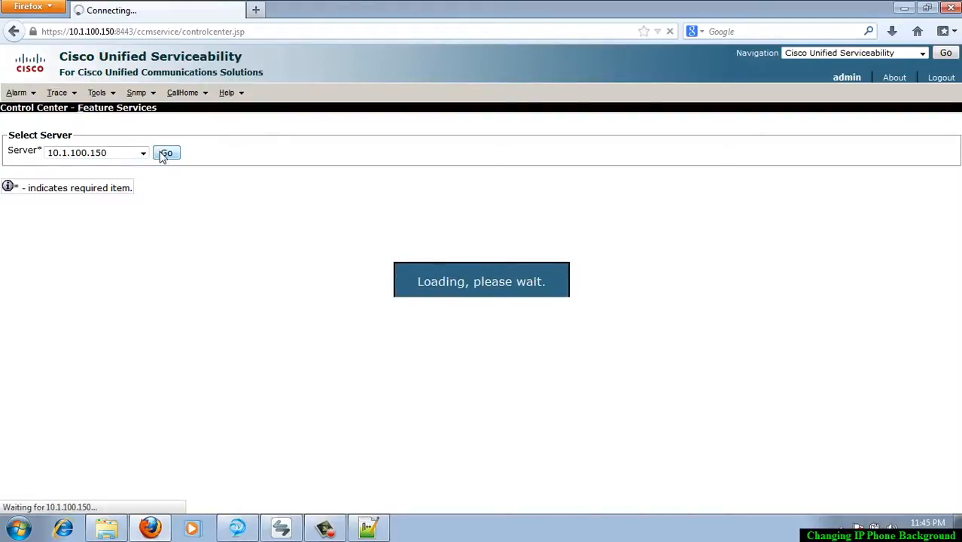
pyautogui.click(166, 153)
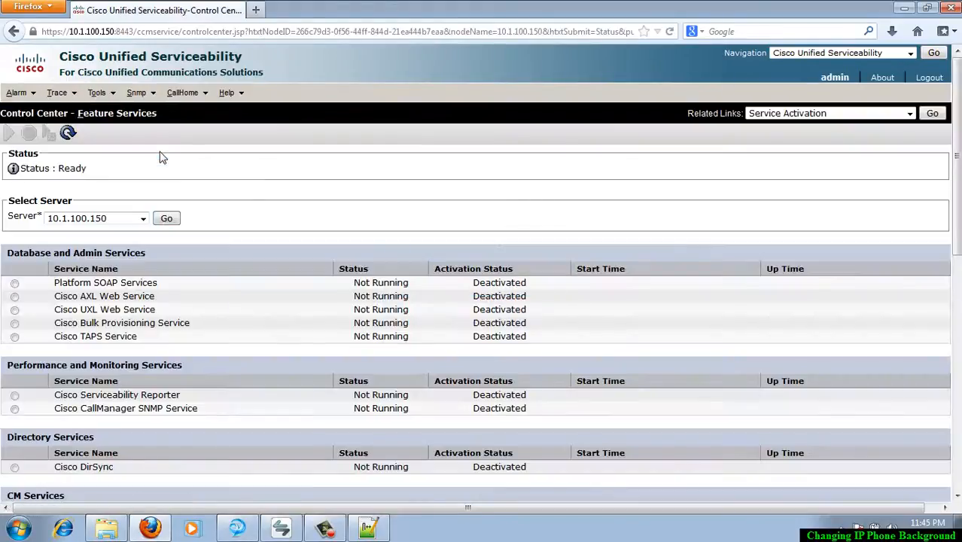
# Restart the Cisco Tftp service under CM Services and confirm.
pyautogui.scroll(-3)
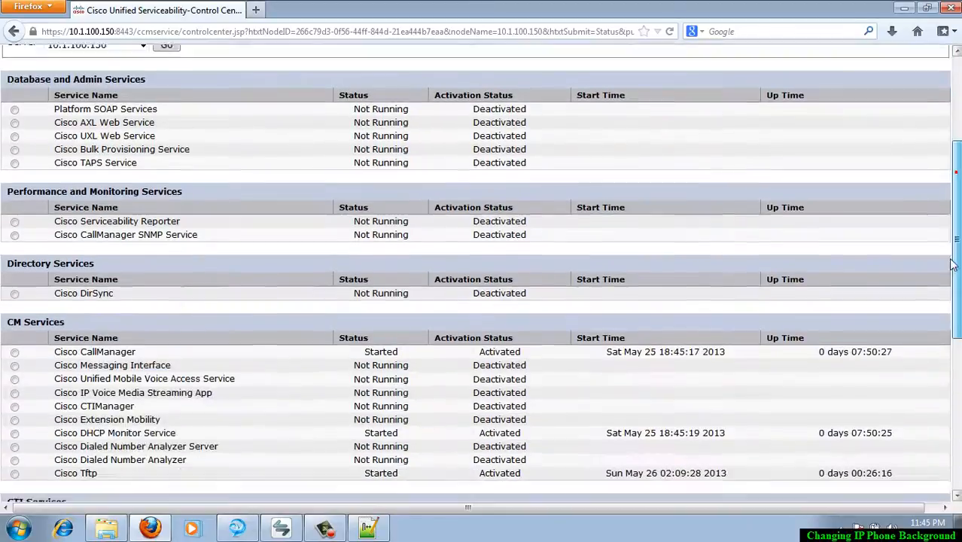
pyautogui.scroll(-3)
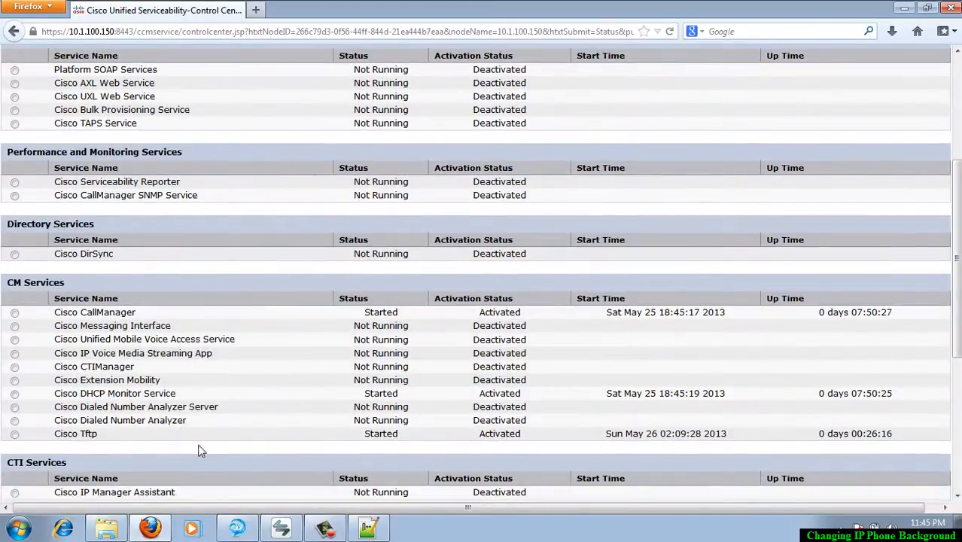
pyautogui.click(14, 433)
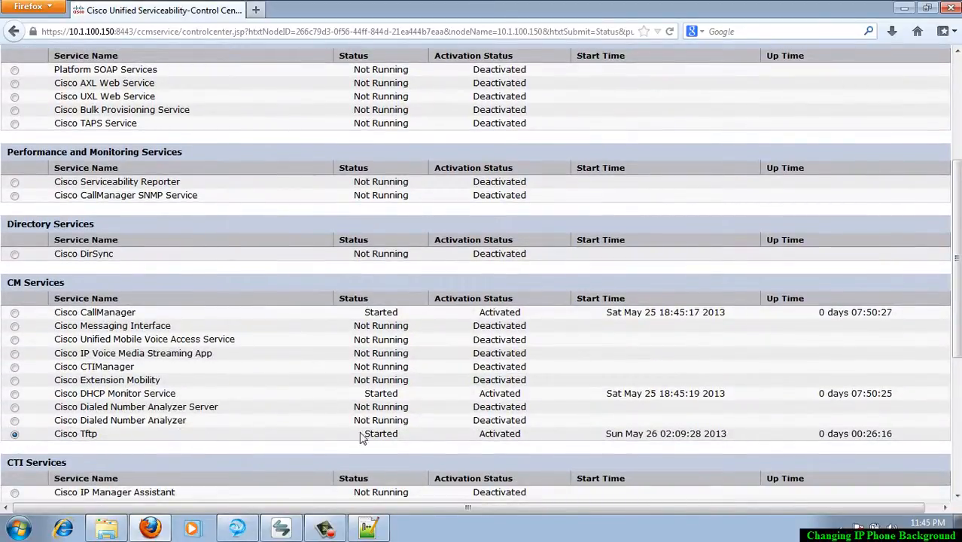
pyautogui.scroll(3)
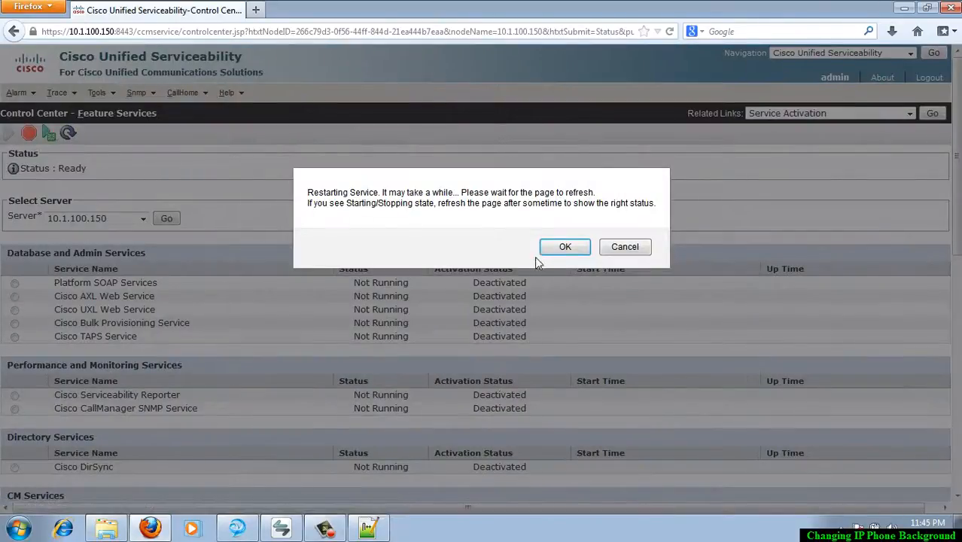
pyautogui.click(564, 247)
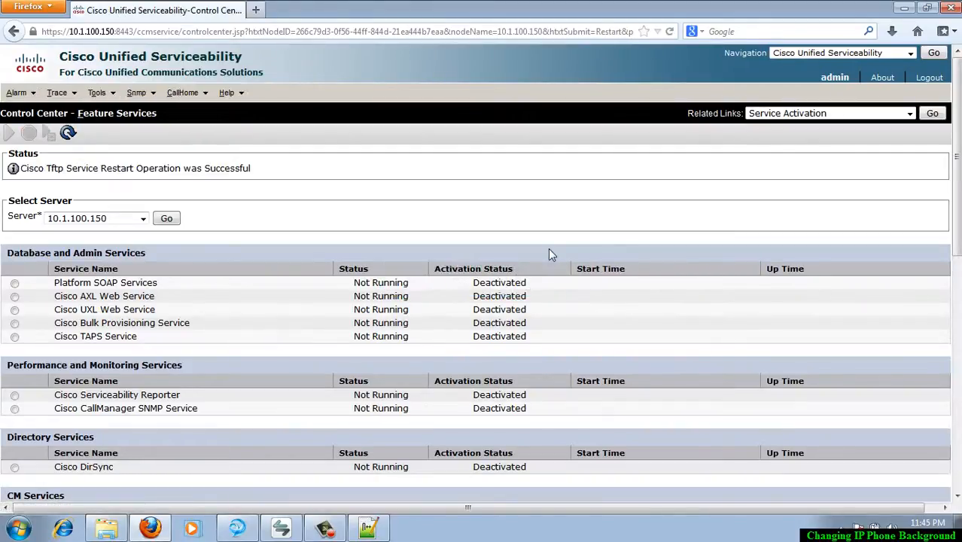
# Navigate to Cisco Unified CM Administration.
pyautogui.click(909, 53)
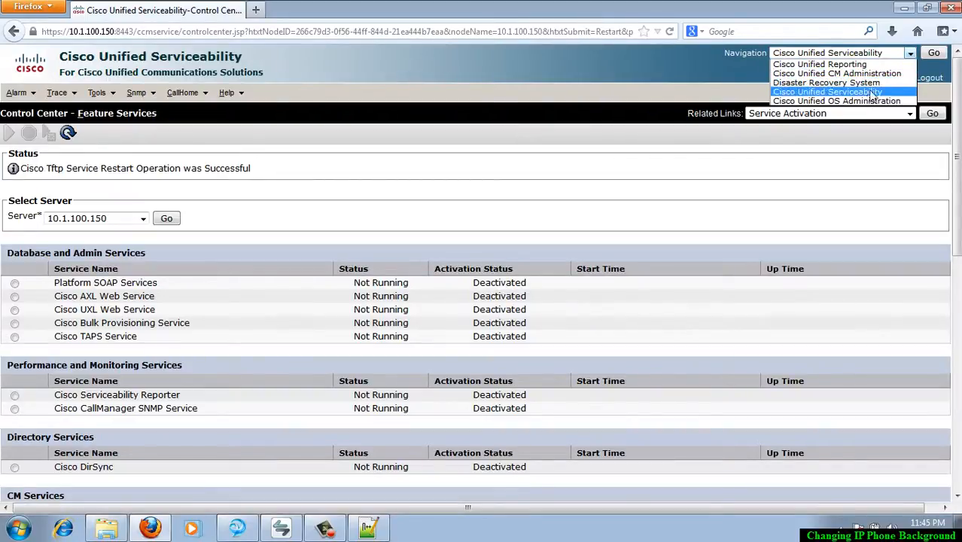
pyautogui.moveTo(825, 83)
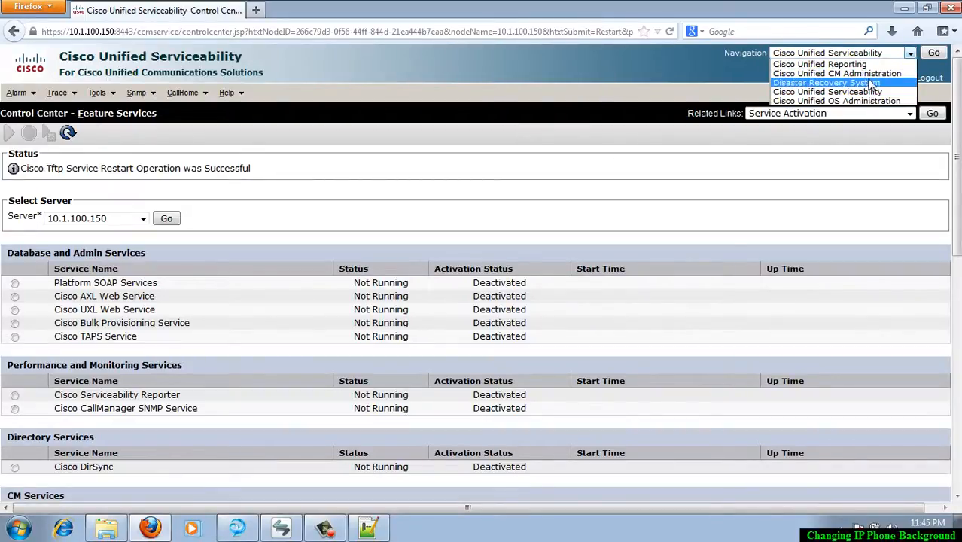
pyautogui.click(837, 72)
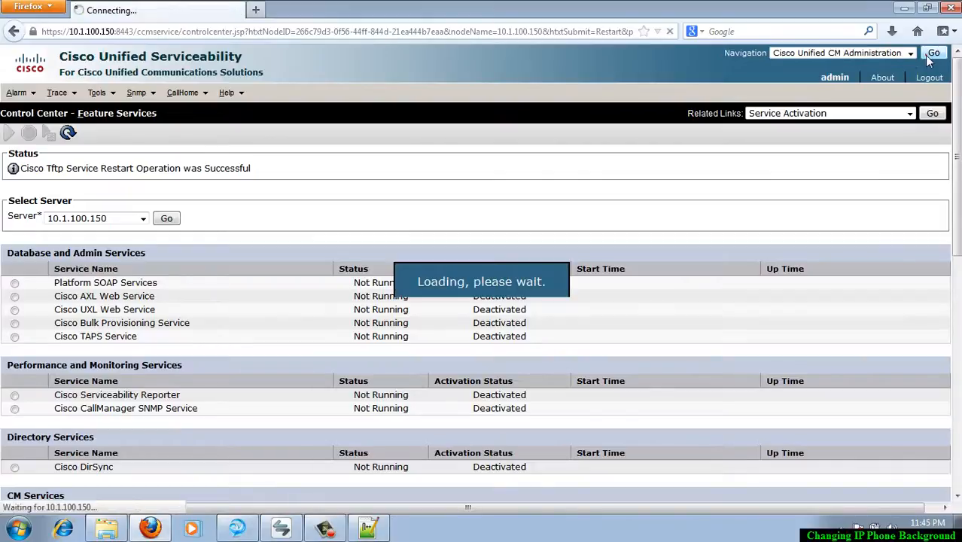
pyautogui.click(933, 53)
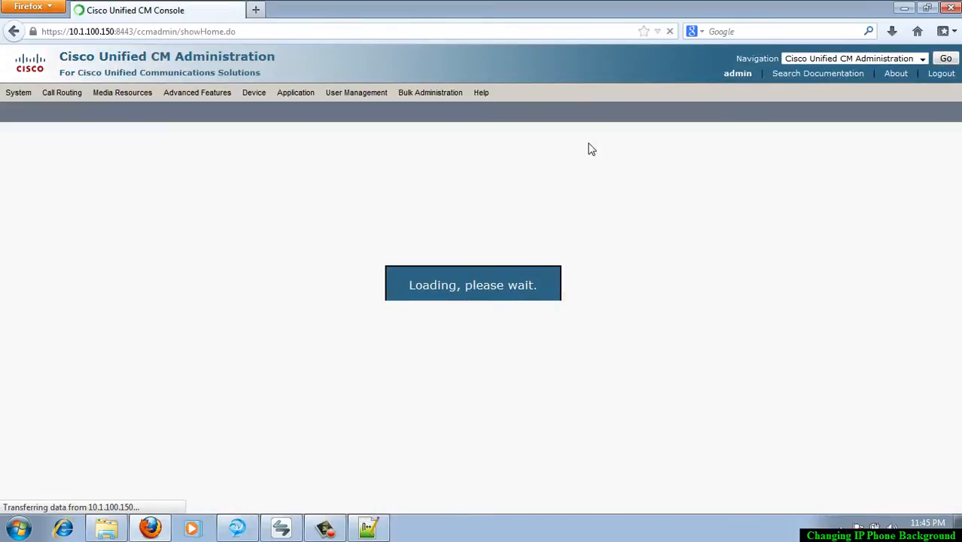
# Choose the second Background Images thumbnail (VoiceNet), save it, and exit to CIPC Settings.
pyautogui.click(280, 527)
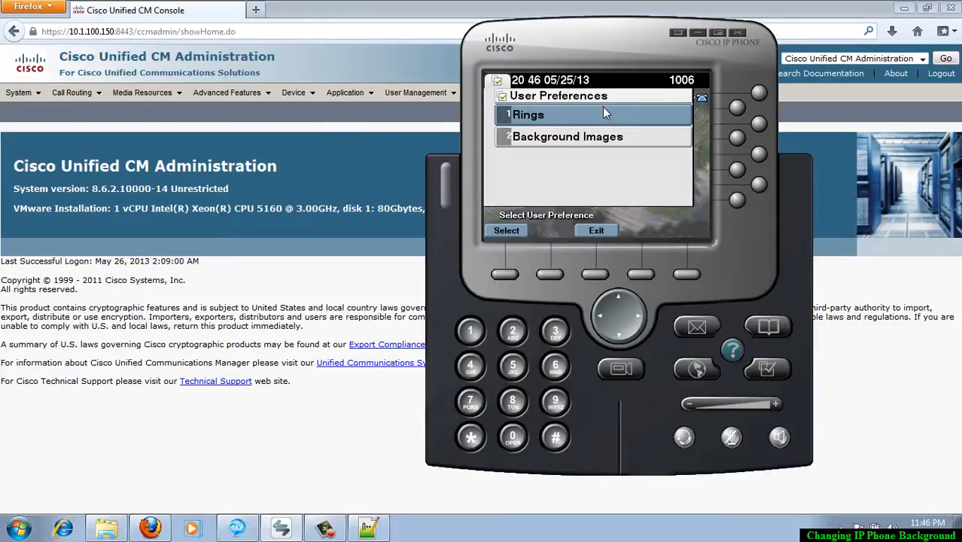
pyautogui.click(567, 135)
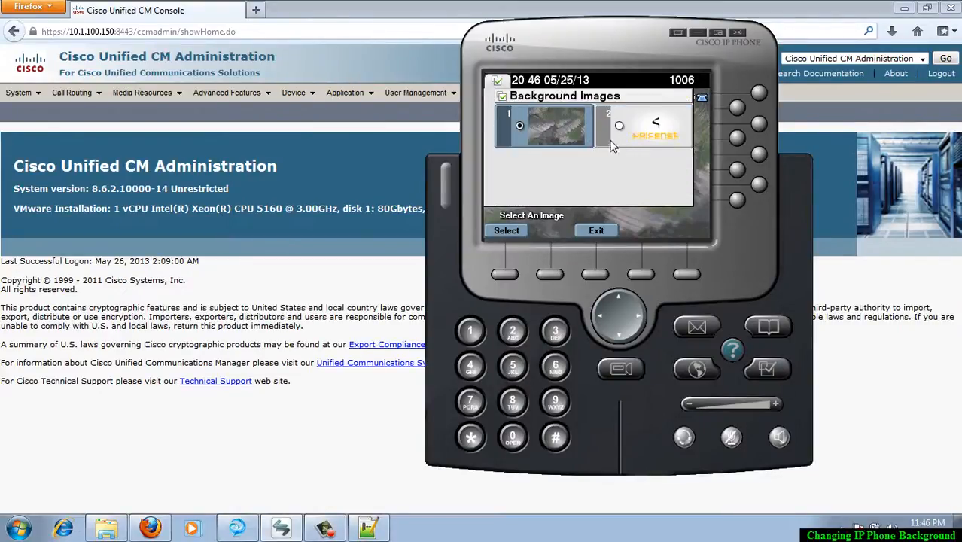
pyautogui.click(618, 127)
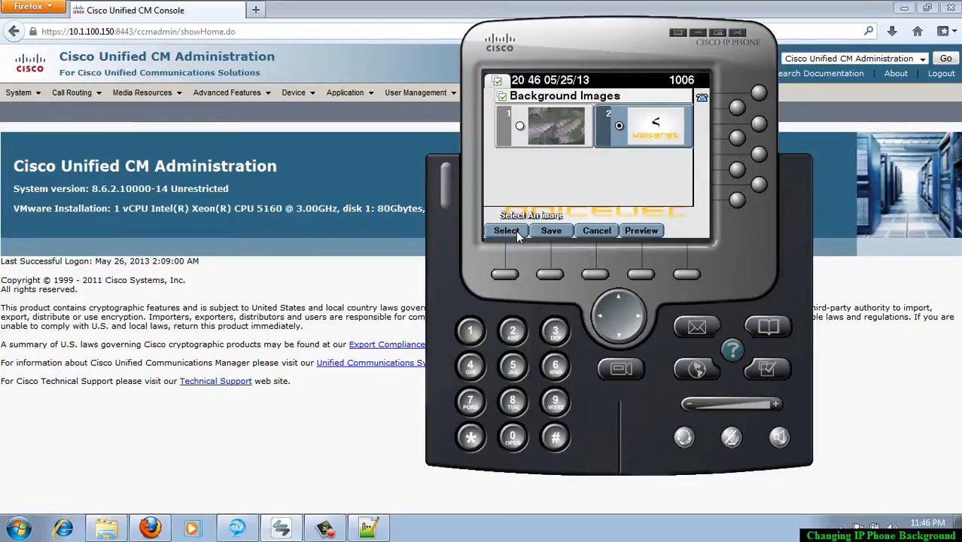
pyautogui.click(596, 230)
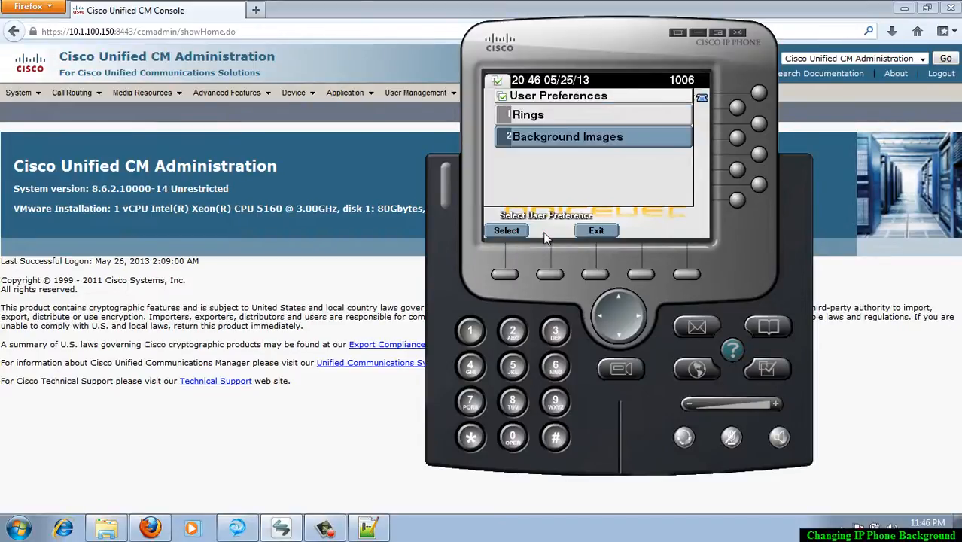
pyautogui.click(596, 230)
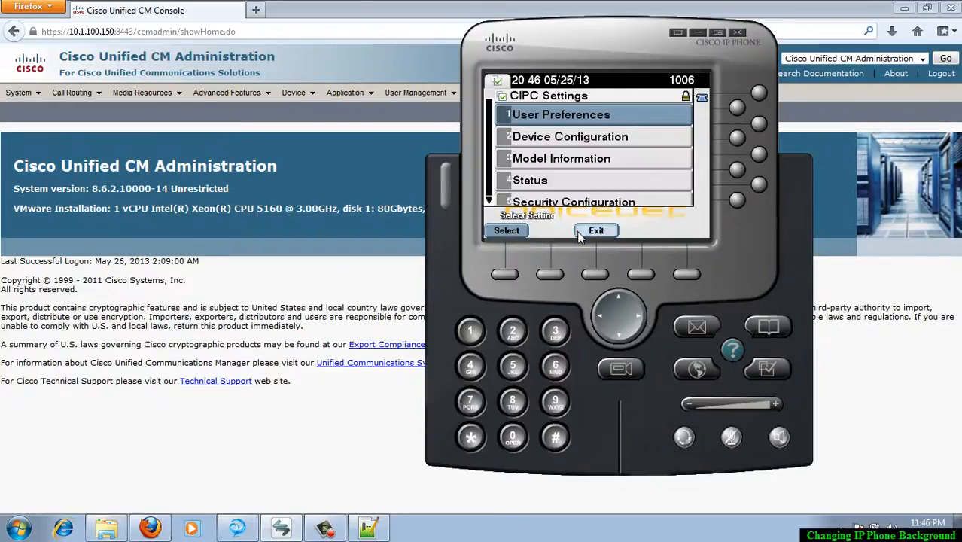